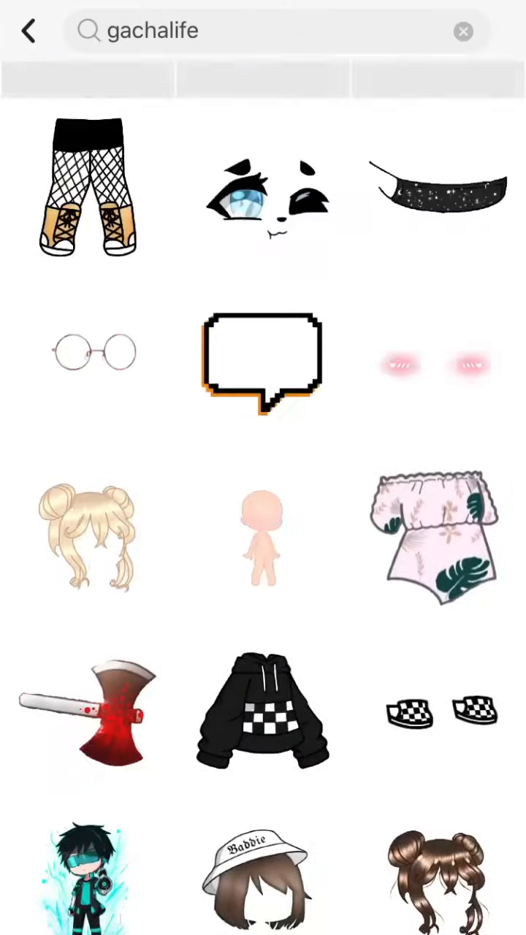
Browse down through the 'gachalife' sticker results before refining the query to 'gachalife h'.
scroll(down, 3)
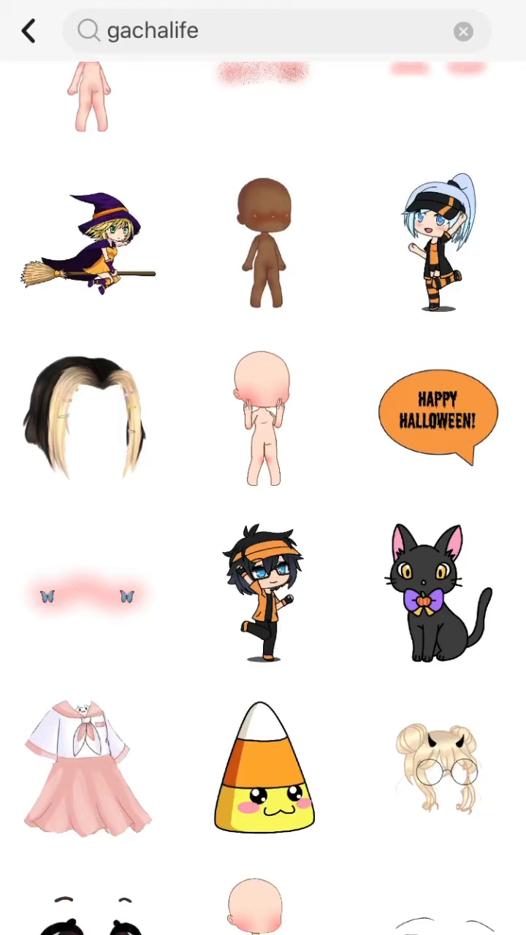
scroll(down, 3)
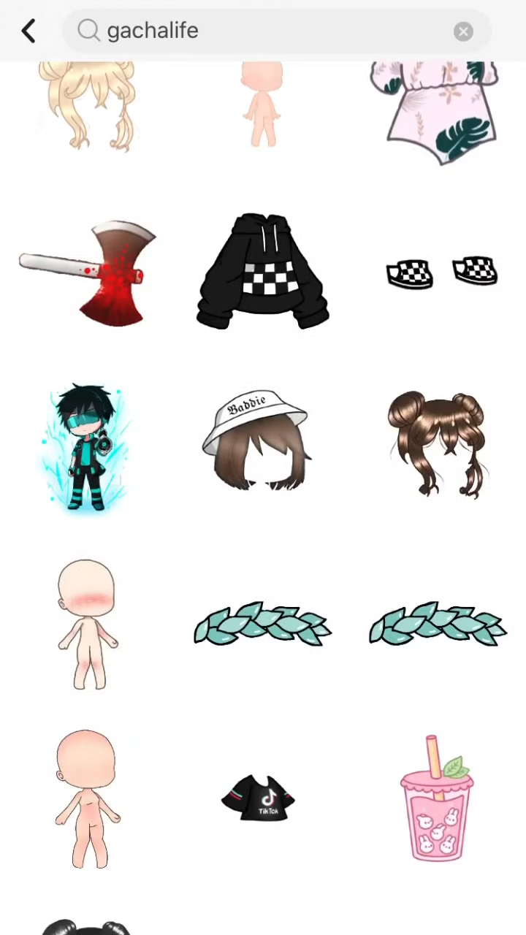
scroll(down, 3)
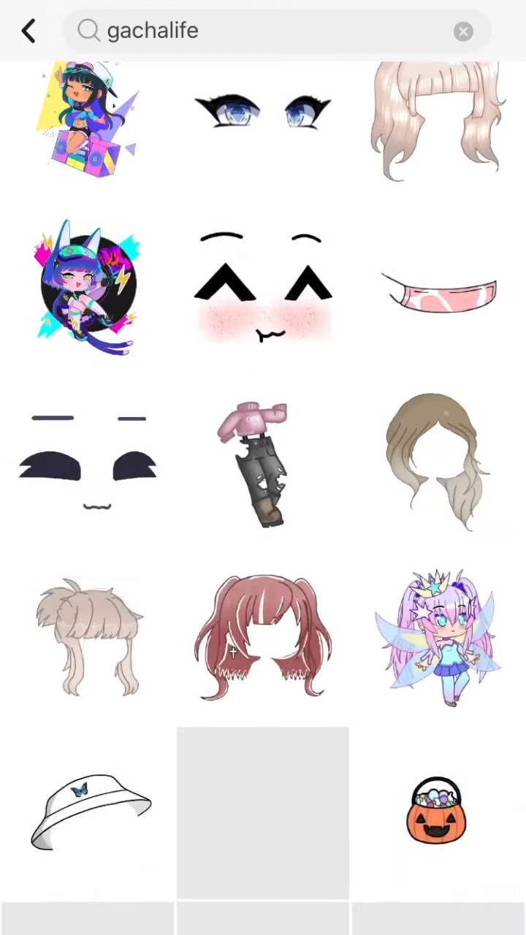
scroll(down, 3)
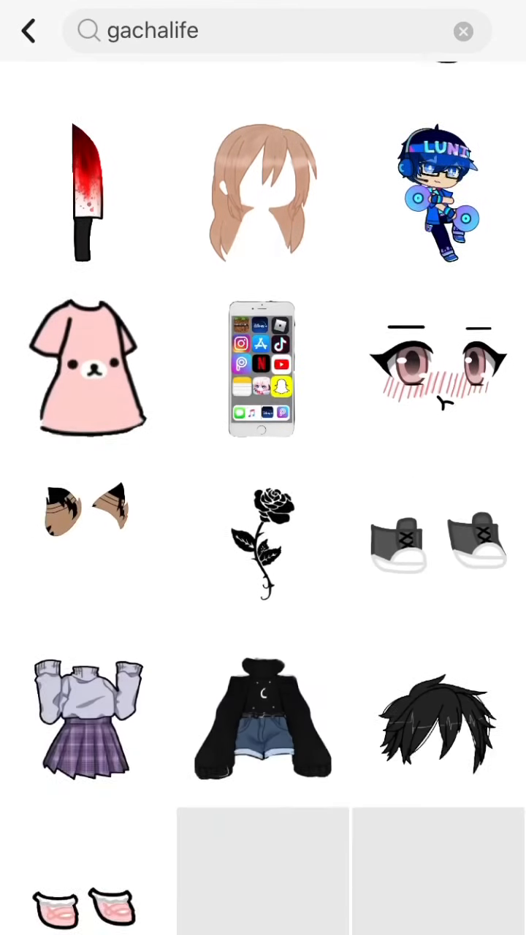
scroll(down, 3)
text( h)
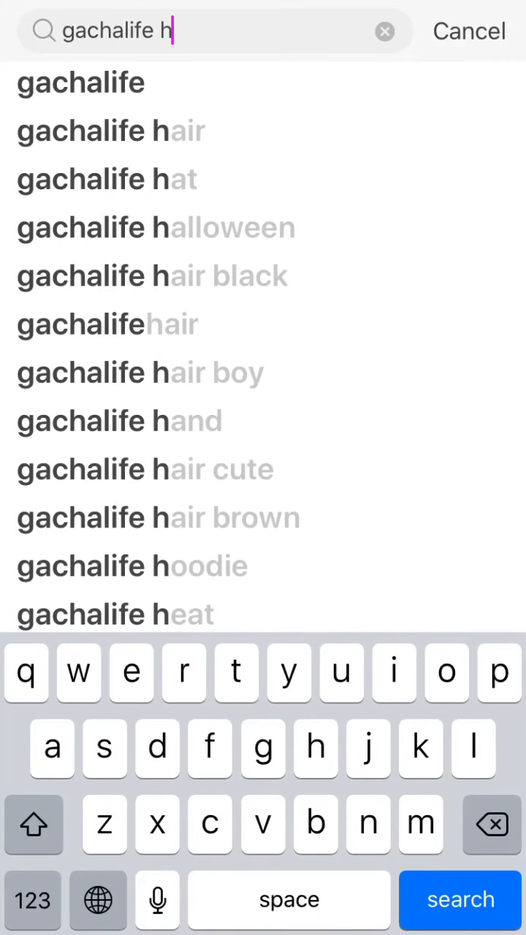
Choose the 'gachalife hair' suggestion, look through the hairstyle stickers, then return to the search bar.
click(110, 131)
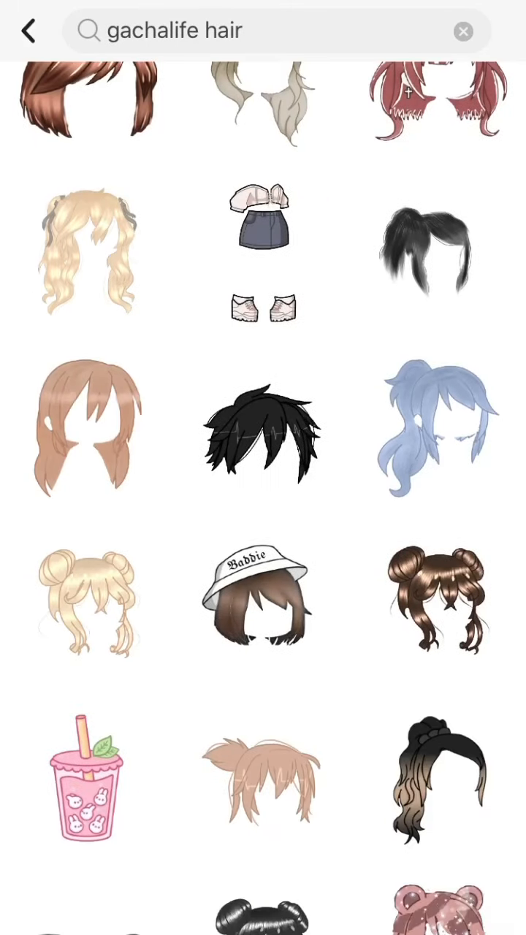
scroll(down, 3)
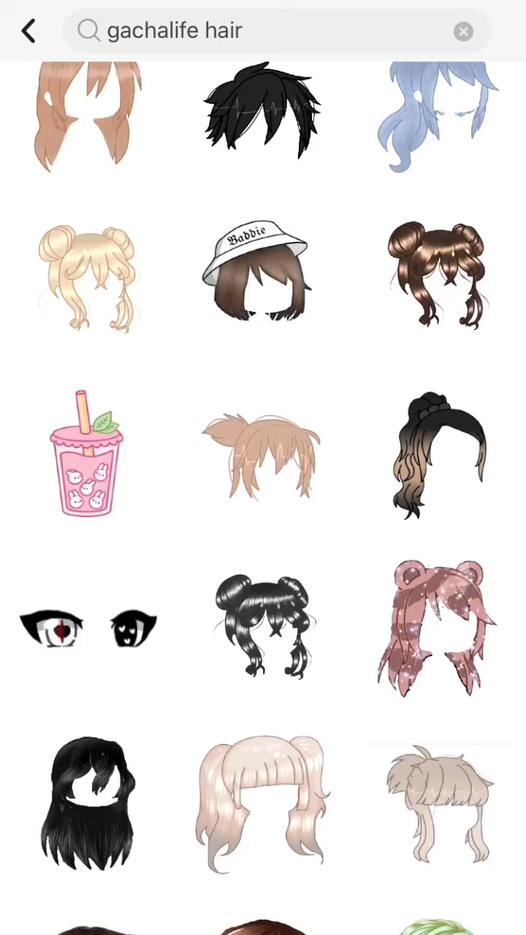
scroll(down, 3)
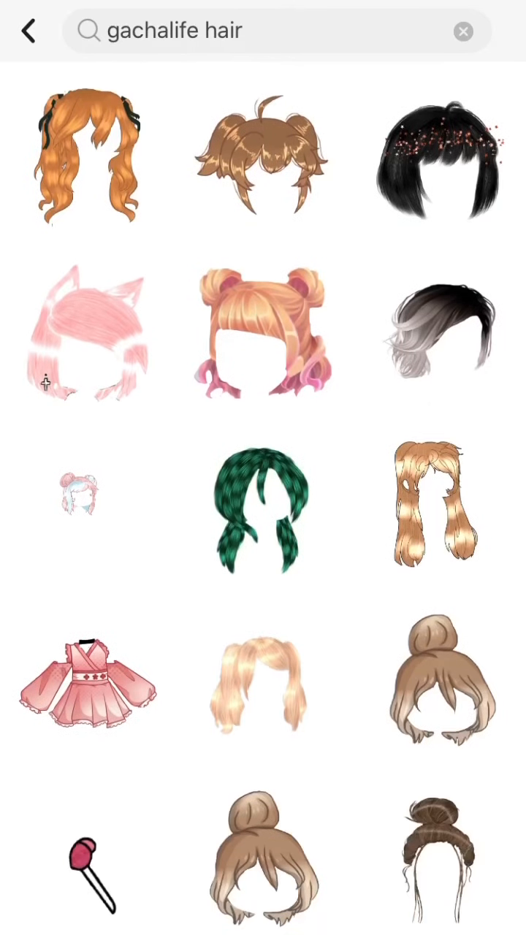
scroll(down, 3)
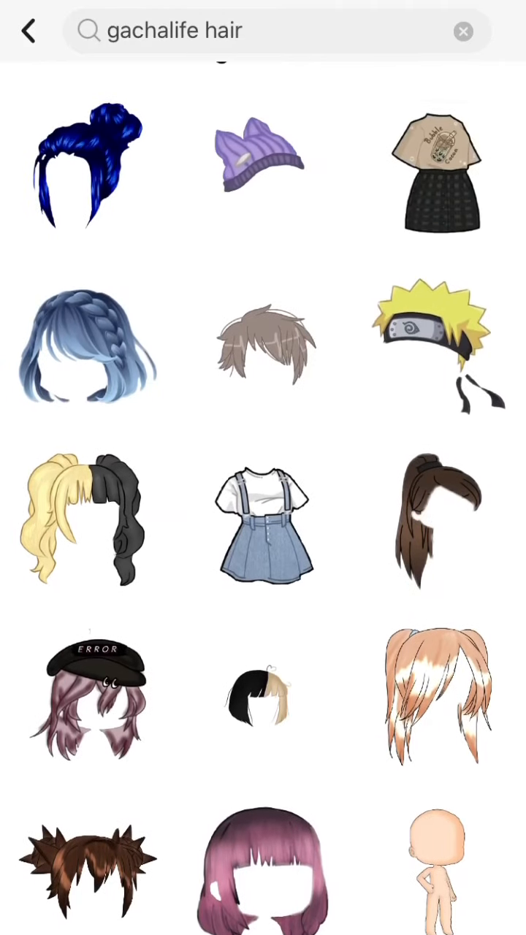
scroll(down, 3)
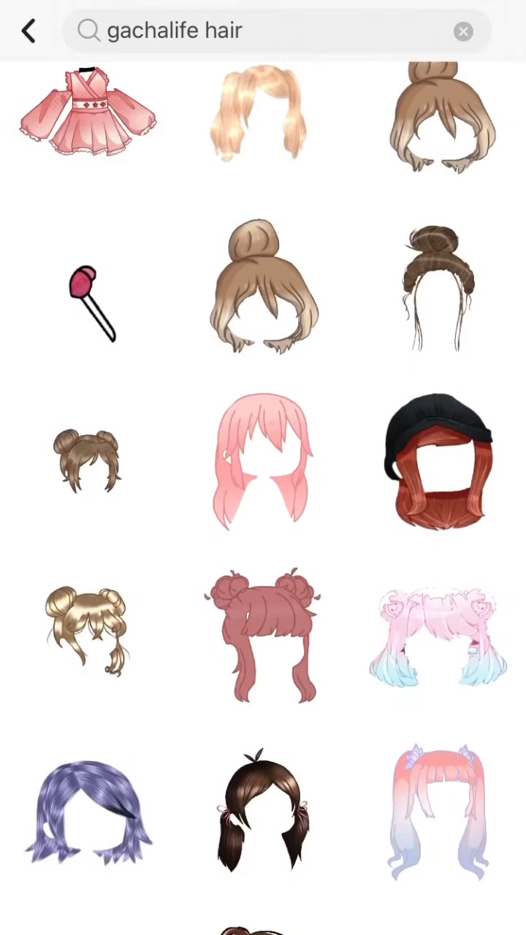
scroll(down, 3)
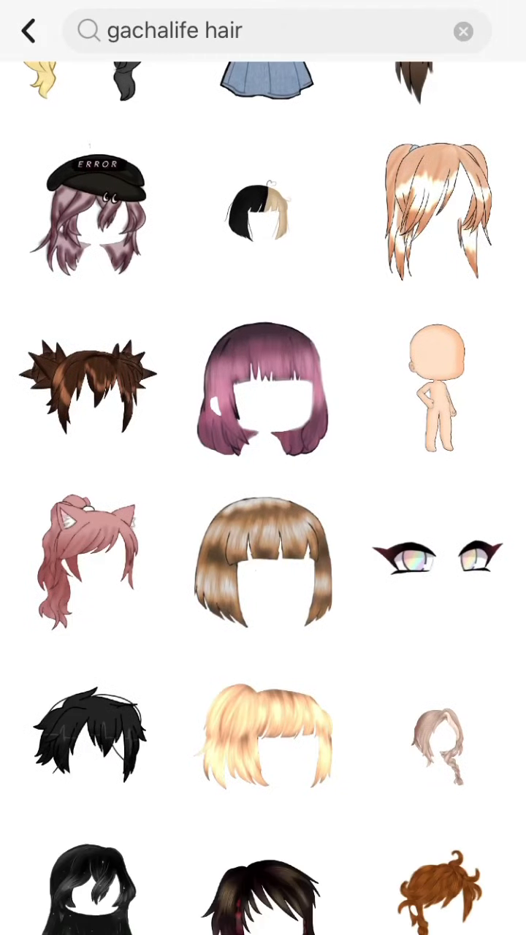
scroll(down, 3)
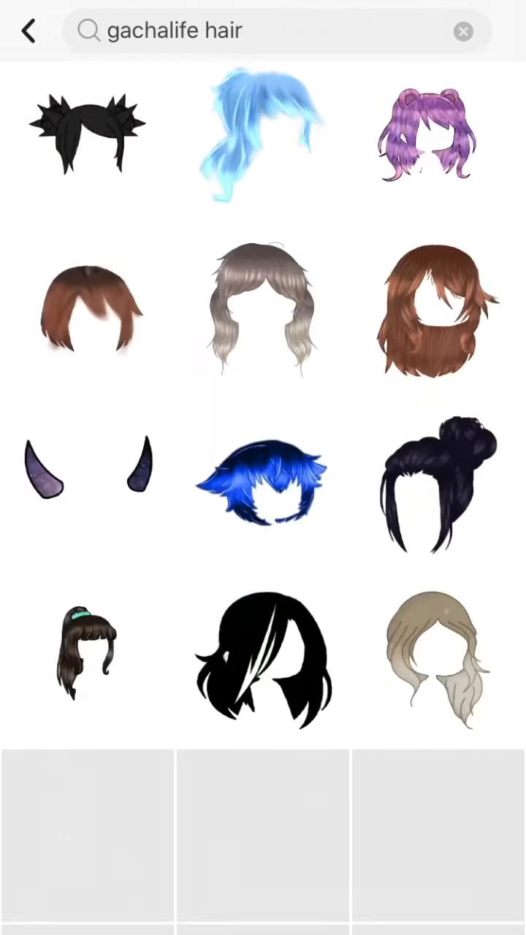
click(256, 31)
text(eyes)
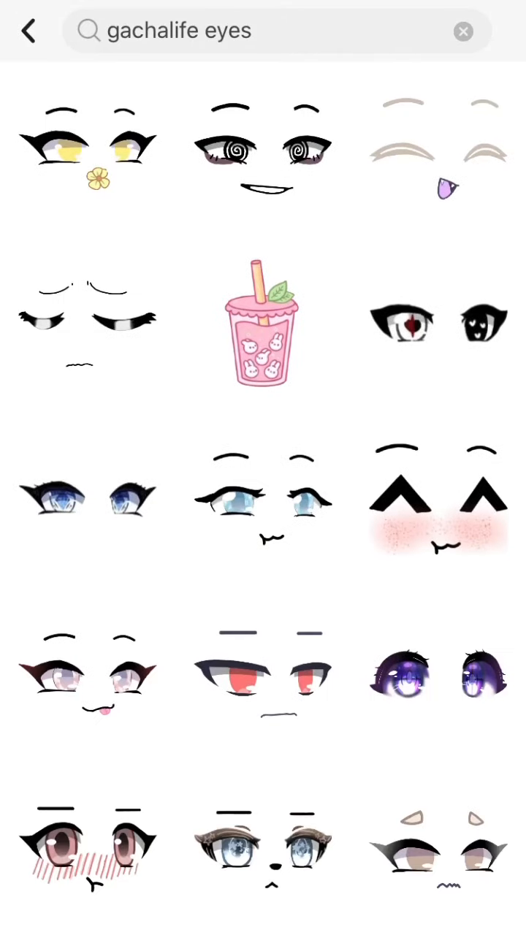
Look through the 'gachalife eyes' results down to the blue-eyed glasses sticker for the chibi's face.
scroll(down, 3)
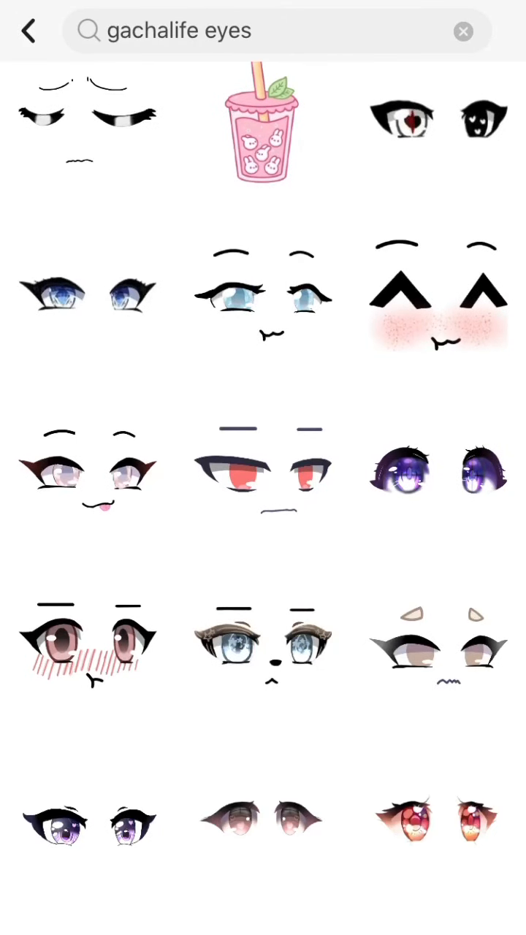
scroll(down, 3)
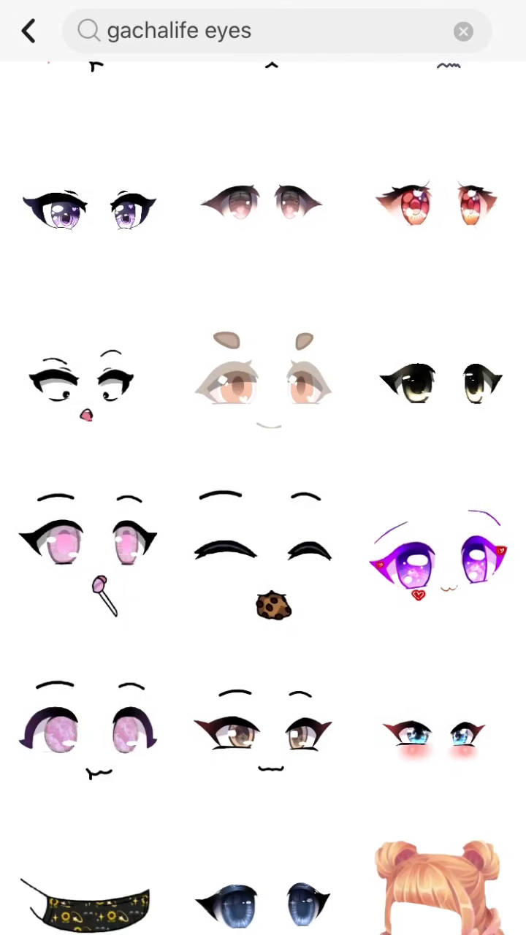
scroll(down, 3)
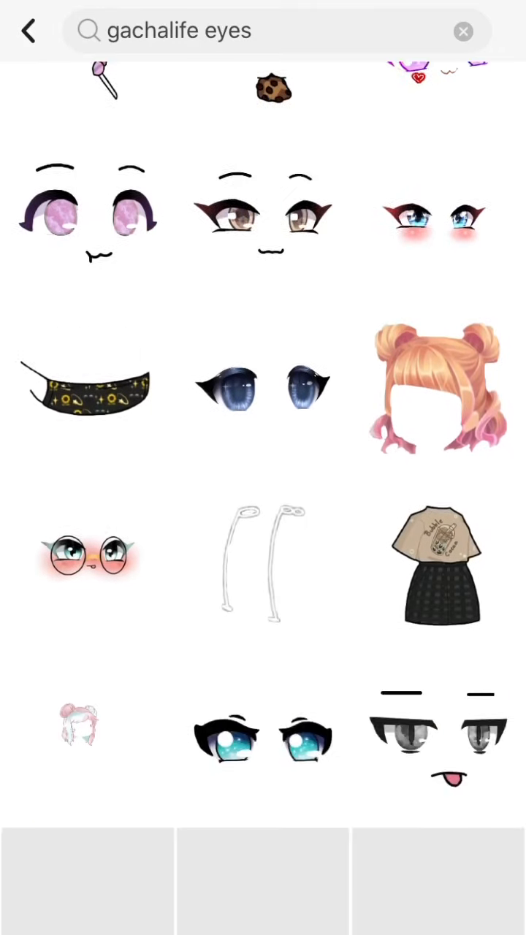
scroll(down, 3)
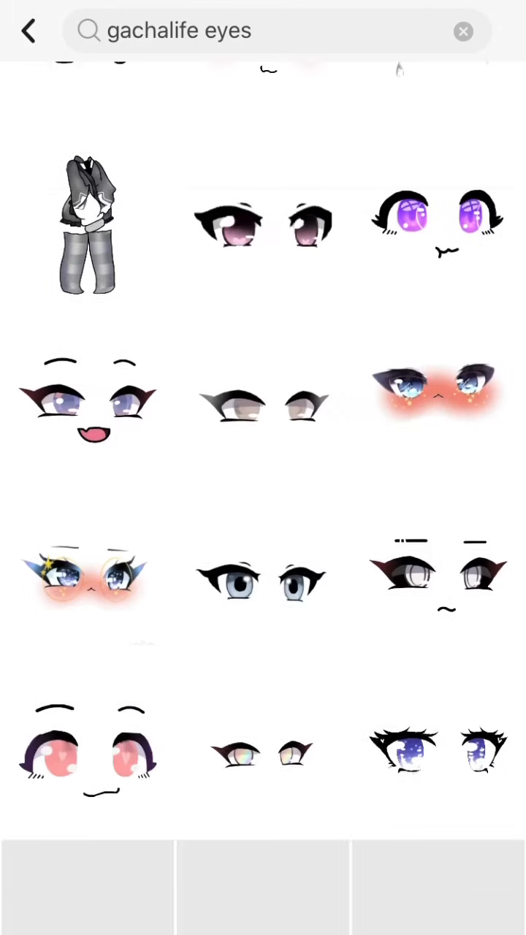
scroll(down, 3)
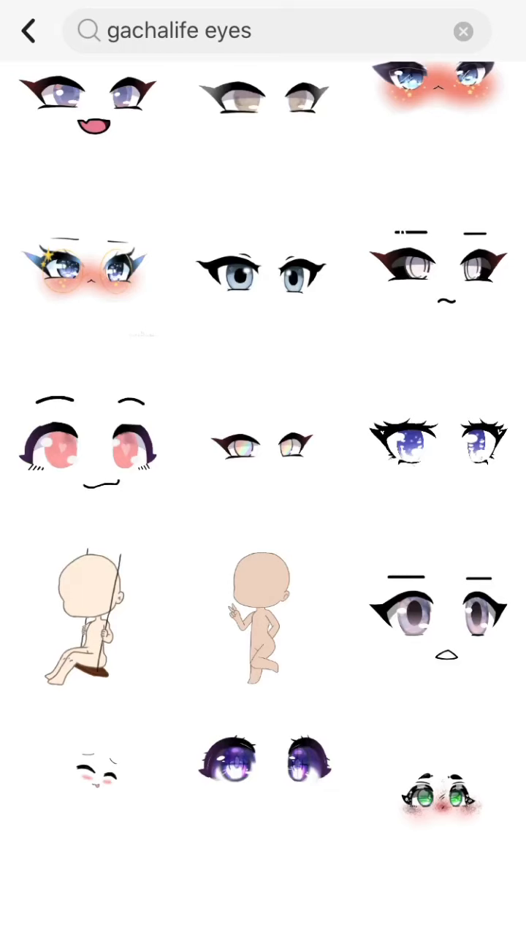
scroll(down, 3)
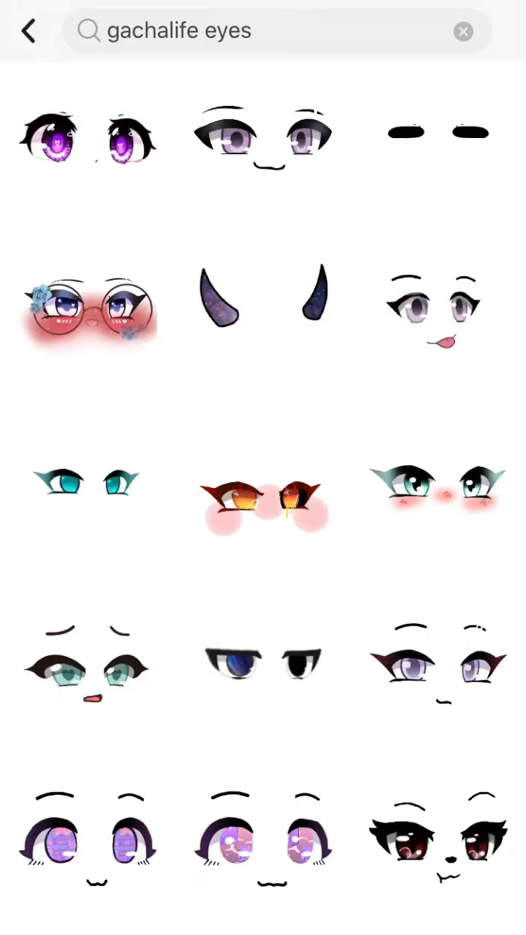
scroll(down, 3)
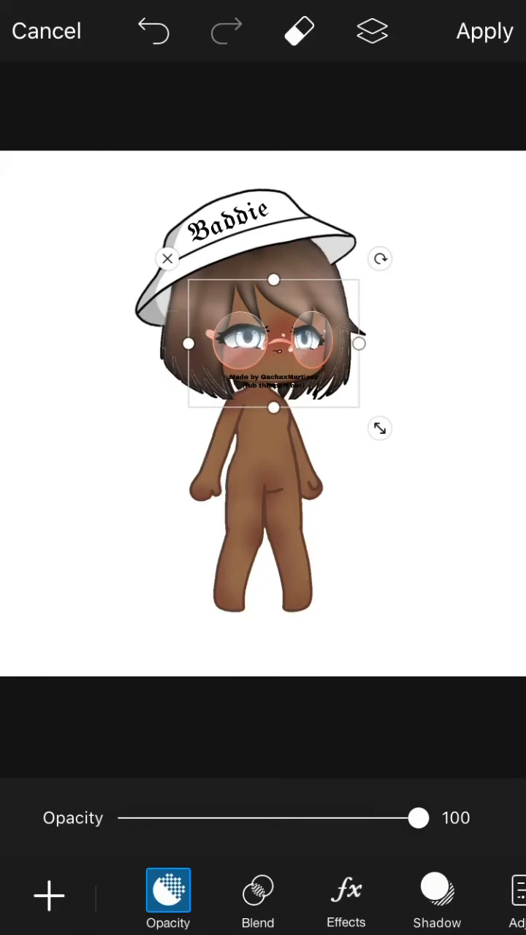
Move the glasses-eyes sticker onto the face, erase it almost completely, and go back to the eyes results.
drag(274, 344, 438, 614)
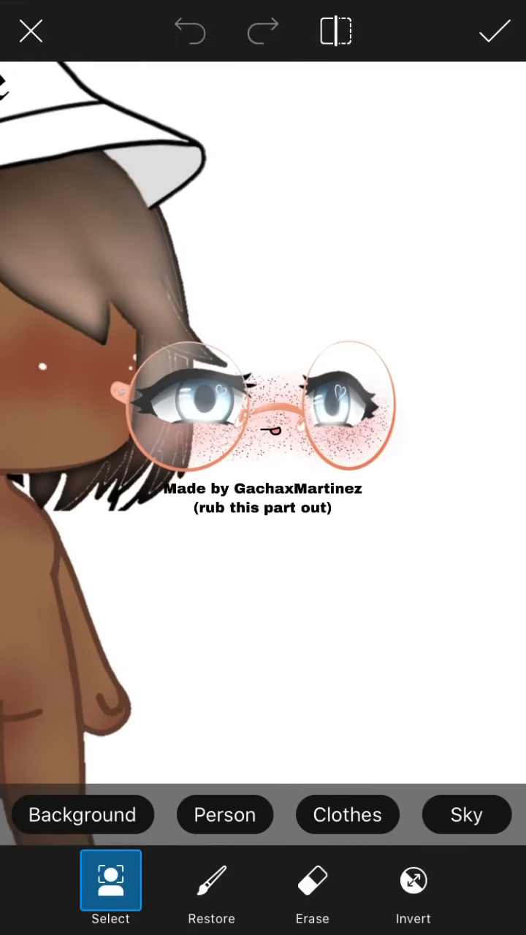
click(313, 879)
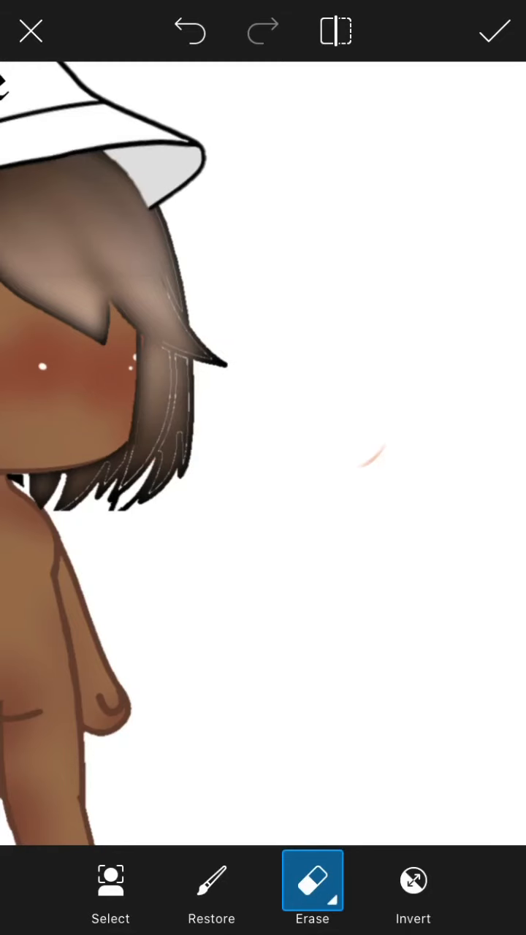
click(494, 31)
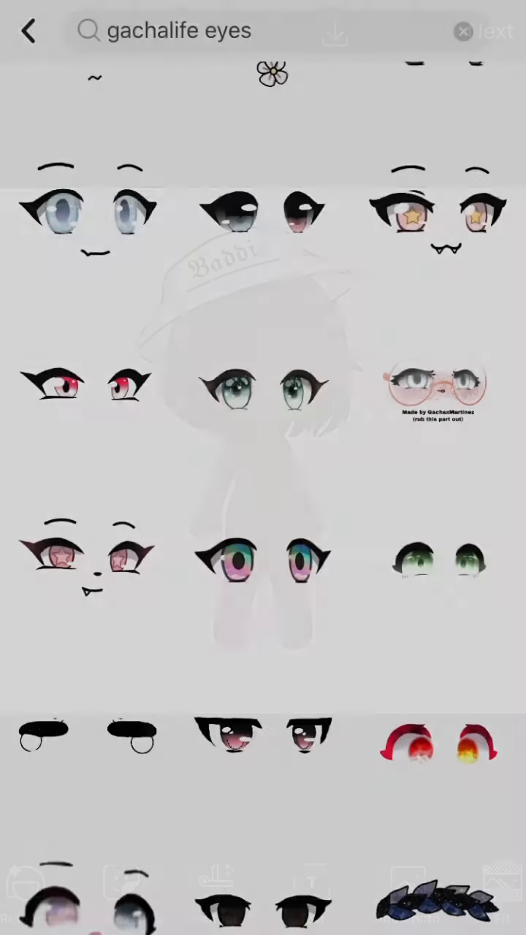
Place the closed-eyes lashes sticker on the chibi's face and confirm it at full opacity.
scroll(down, 3)
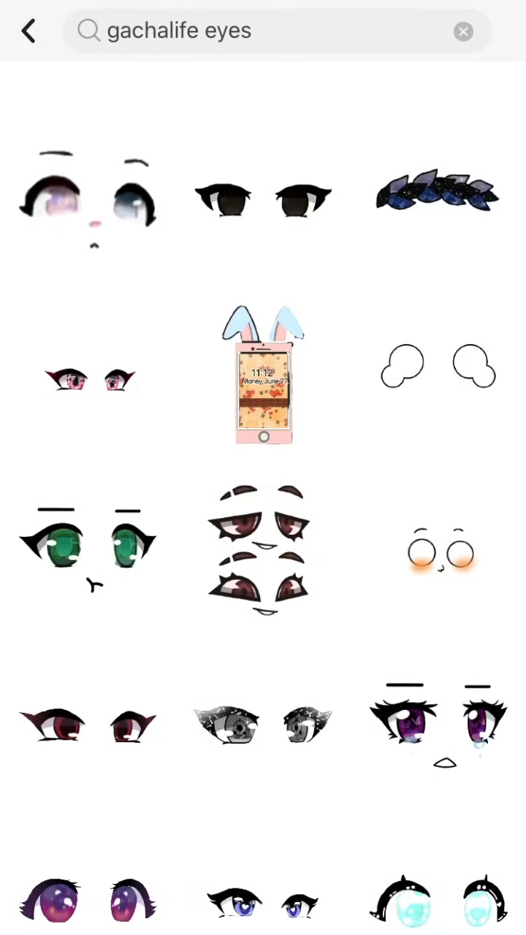
scroll(down, 3)
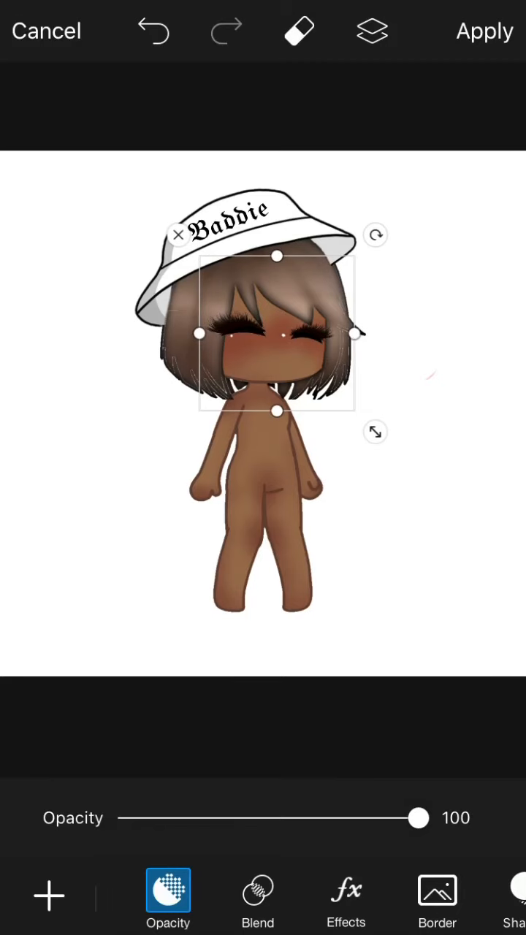
click(485, 30)
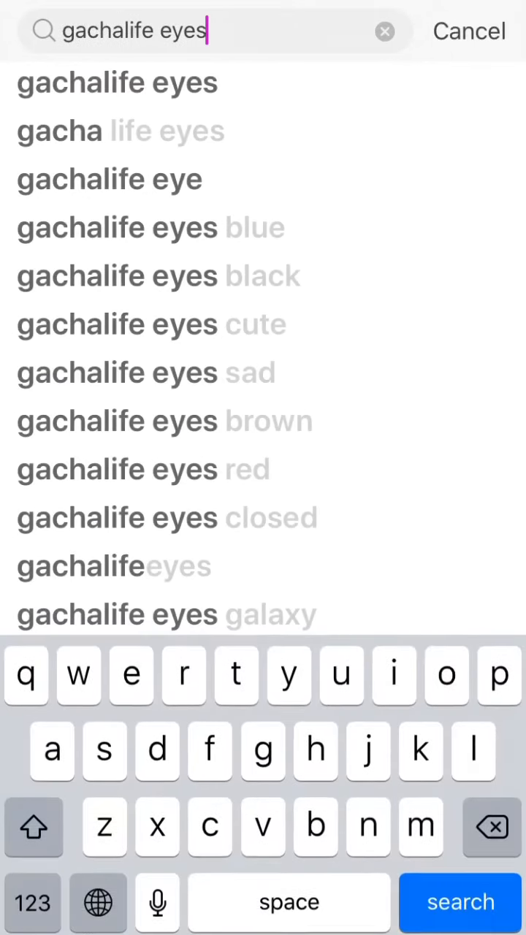
Search 'gachalife clothes' and browse down to the pink plaid pinafore dress sticker.
click(459, 902)
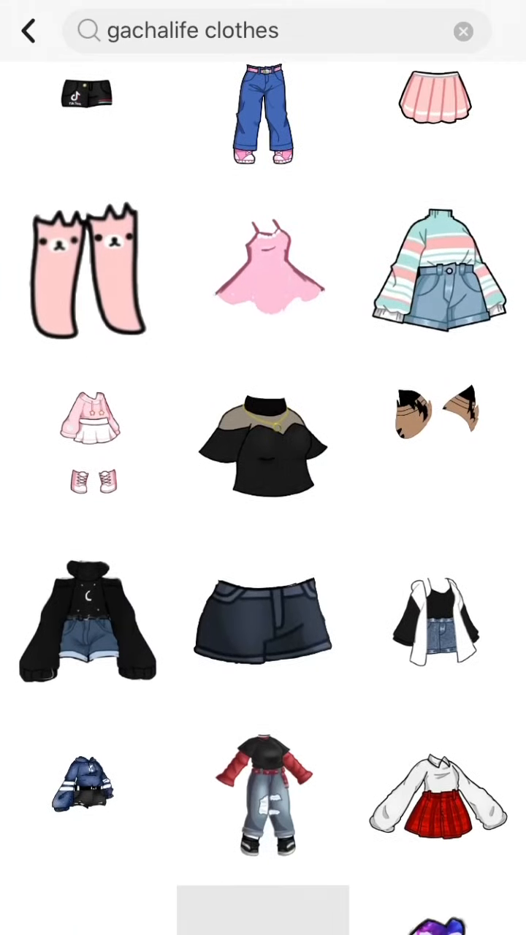
scroll(down, 3)
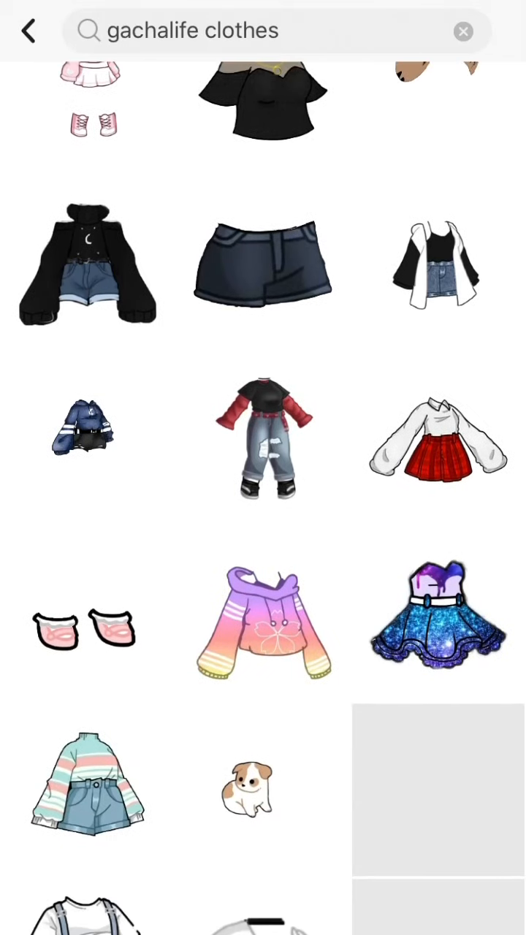
scroll(down, 3)
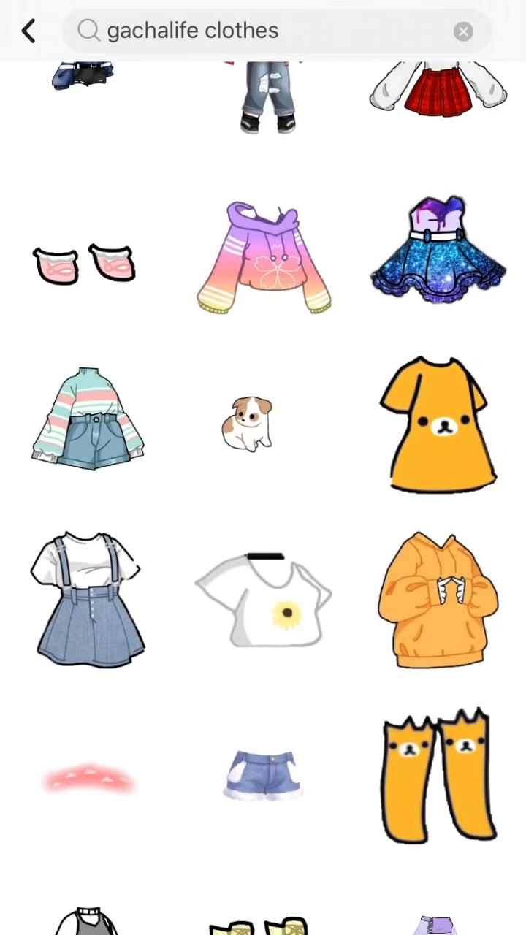
scroll(down, 3)
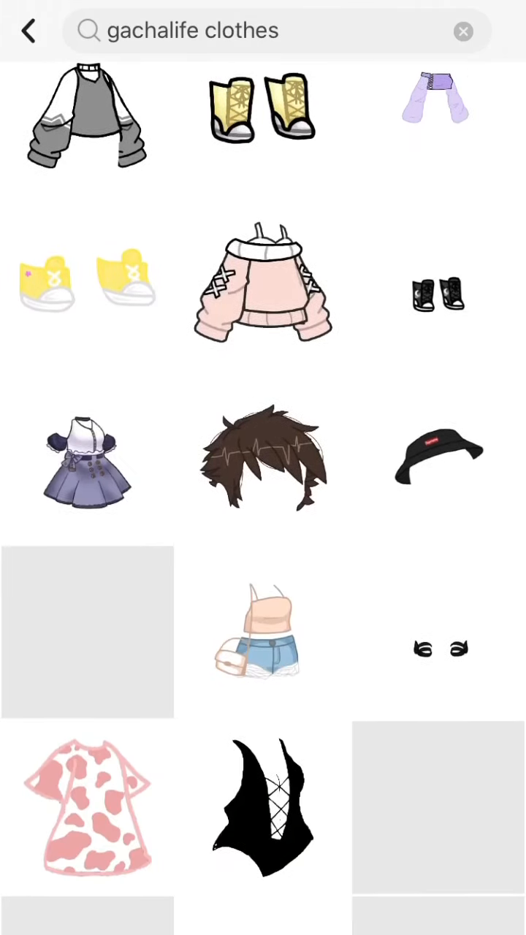
scroll(down, 3)
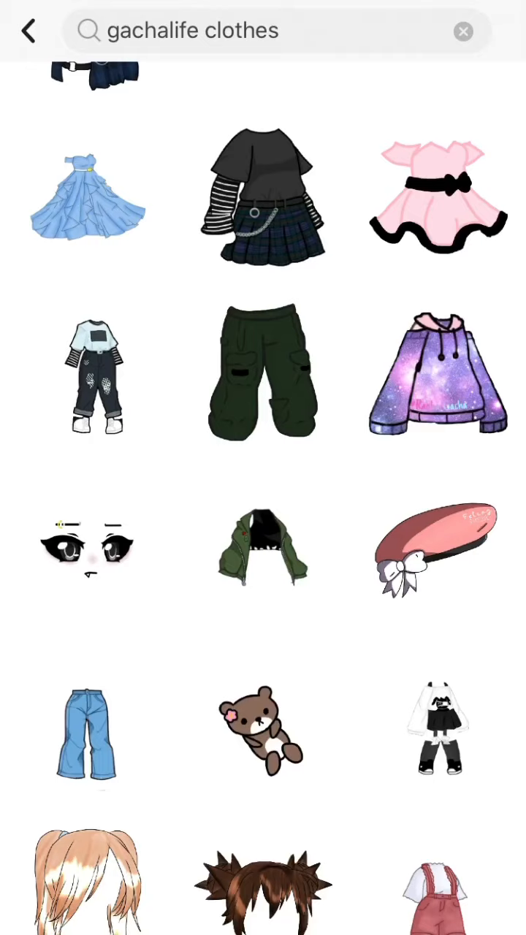
scroll(down, 3)
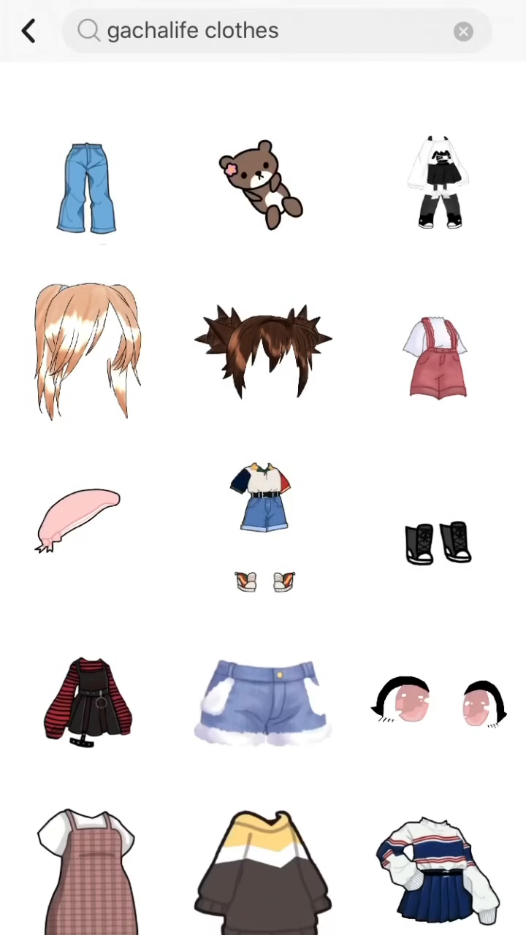
scroll(down, 3)
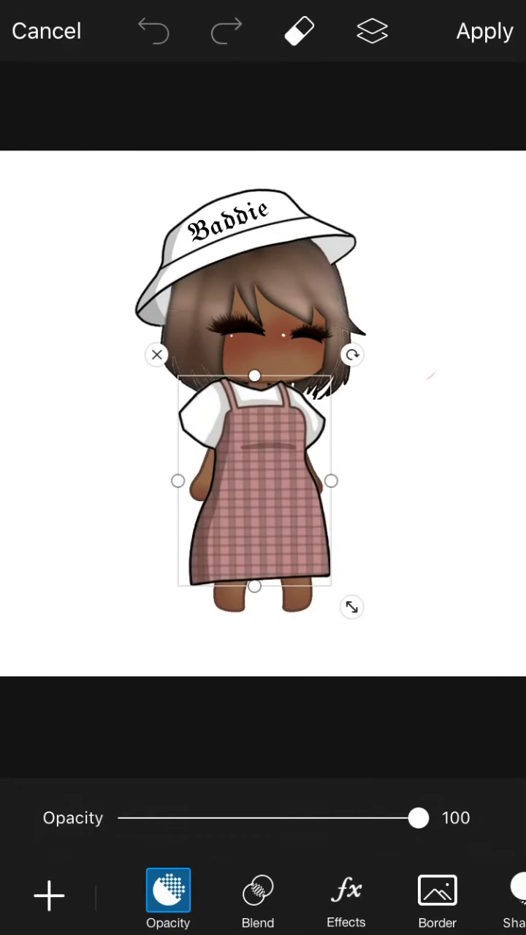
Lower the dress opacity to line it up, shrink it onto the torso, and restore full opacity.
click(485, 31)
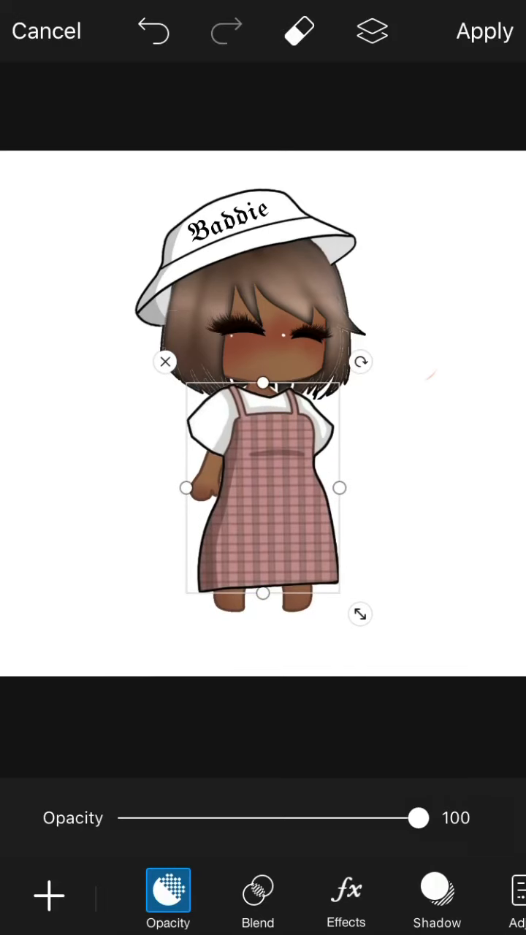
drag(418, 818, 251, 818)
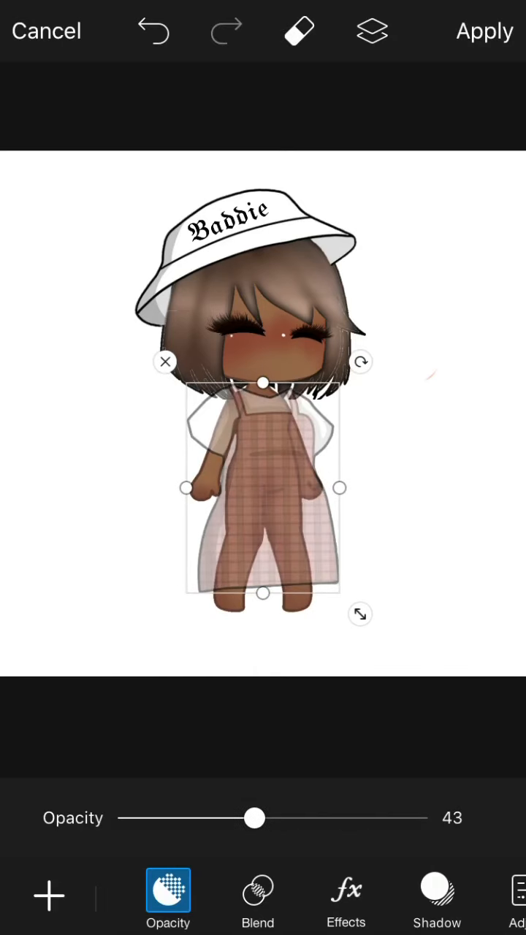
drag(251, 818, 418, 818)
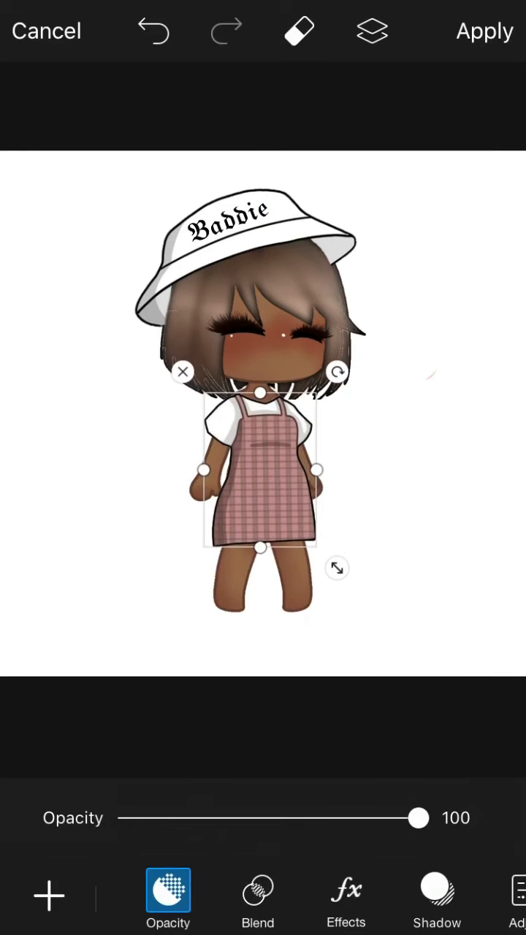
click(485, 31)
text(gachalife cloth)
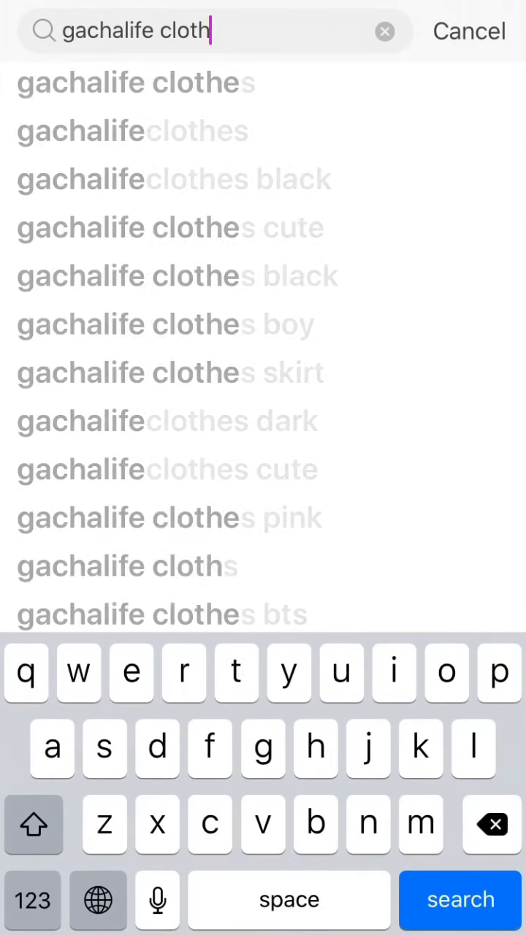
Search 'gachalife shoes' and browse the results down to the brown lace-up boots with pink fluffy trim.
click(491, 824)
text(s)
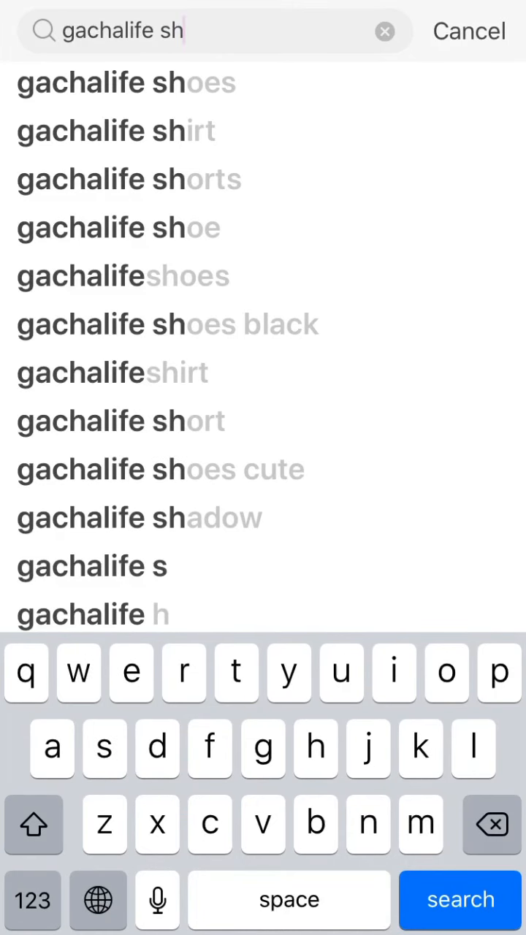
click(125, 81)
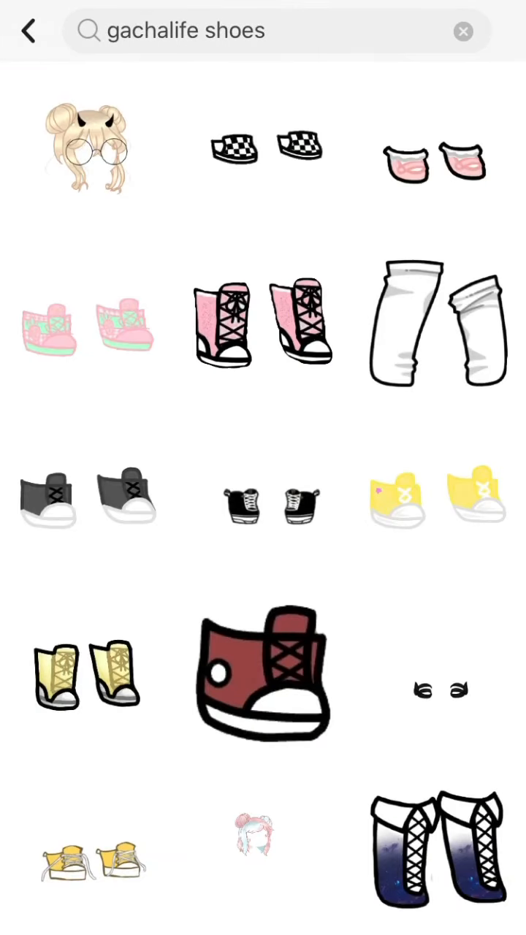
scroll(down, 3)
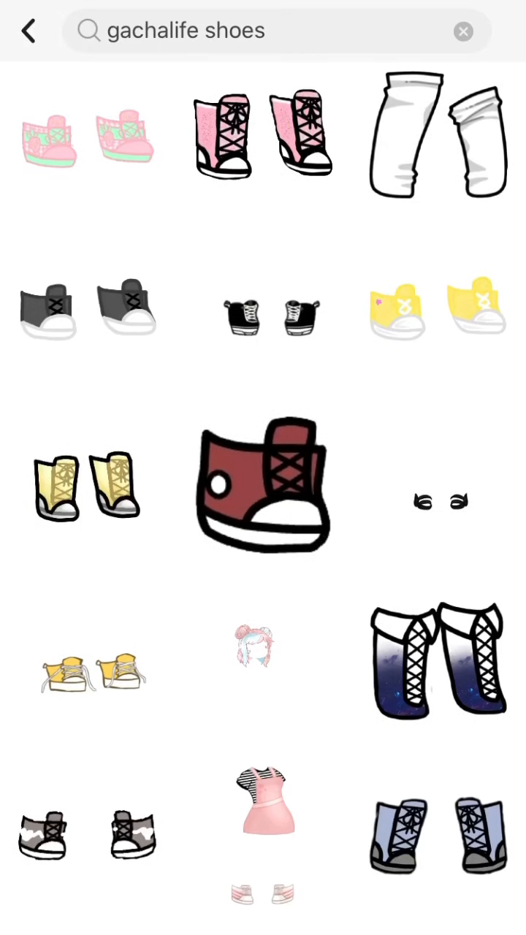
scroll(down, 3)
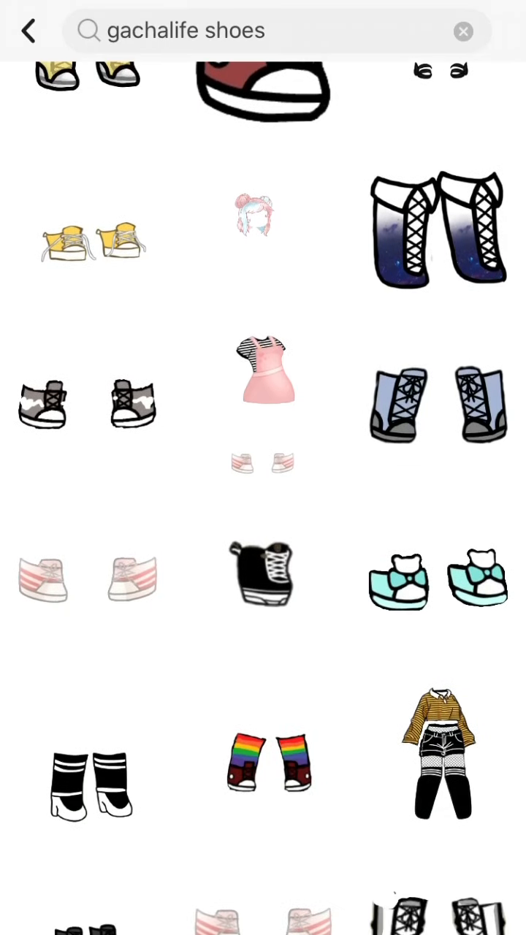
scroll(down, 3)
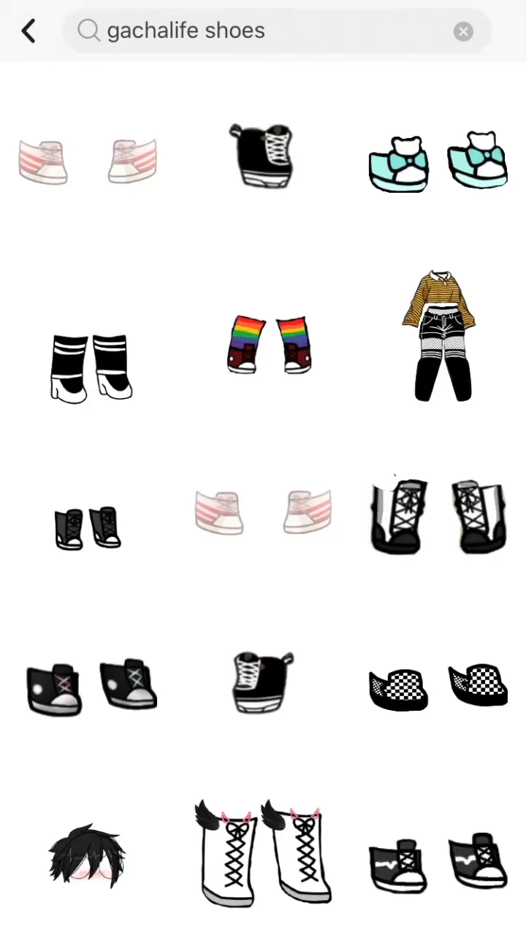
scroll(down, 3)
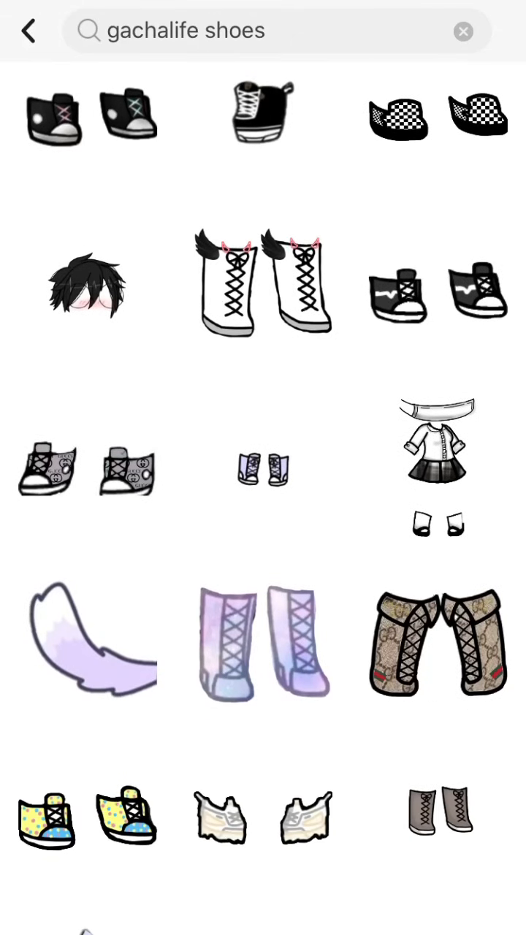
scroll(down, 3)
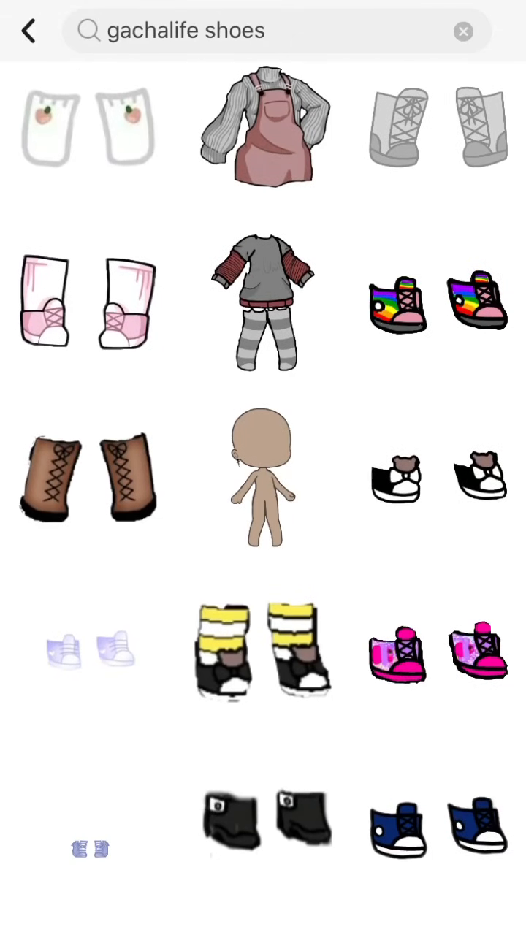
scroll(down, 3)
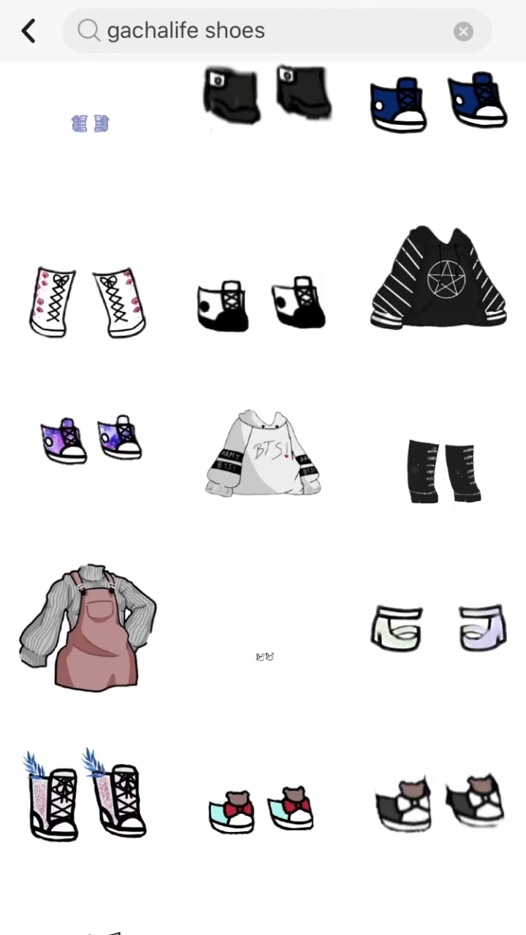
scroll(down, 3)
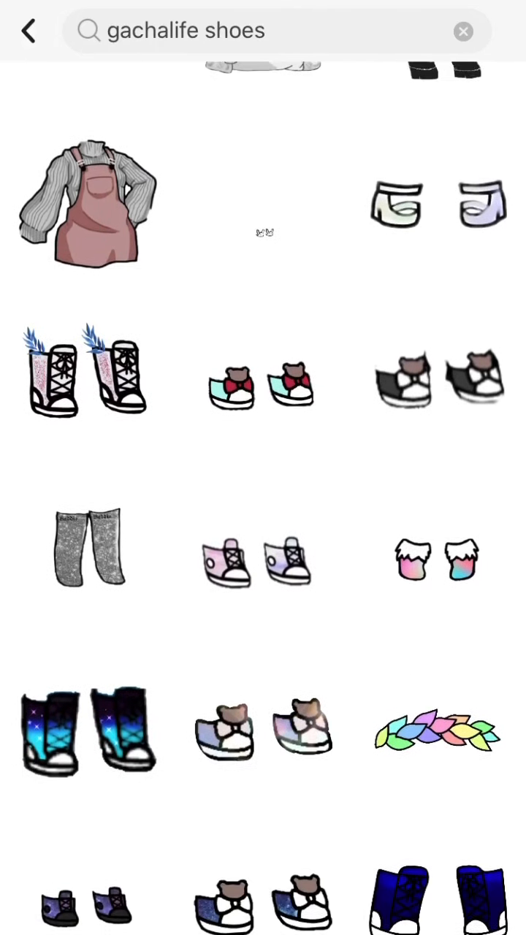
scroll(down, 3)
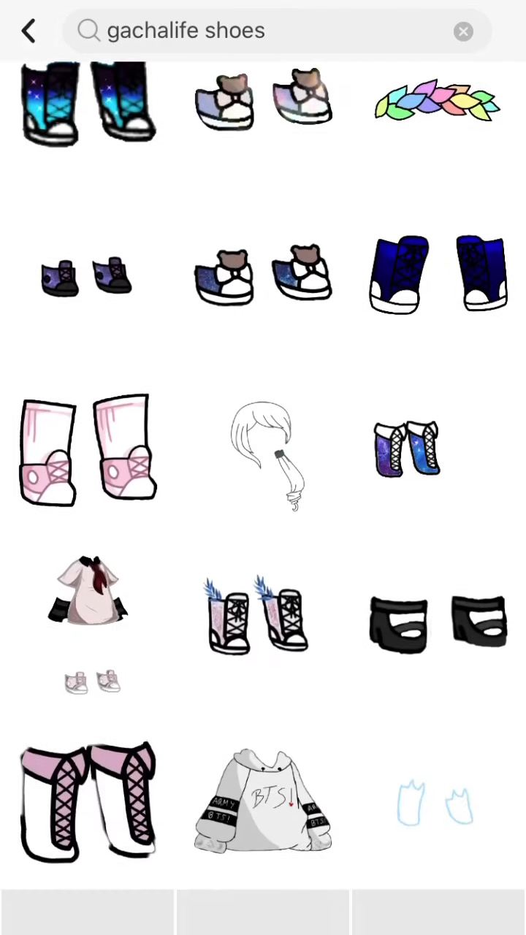
scroll(down, 3)
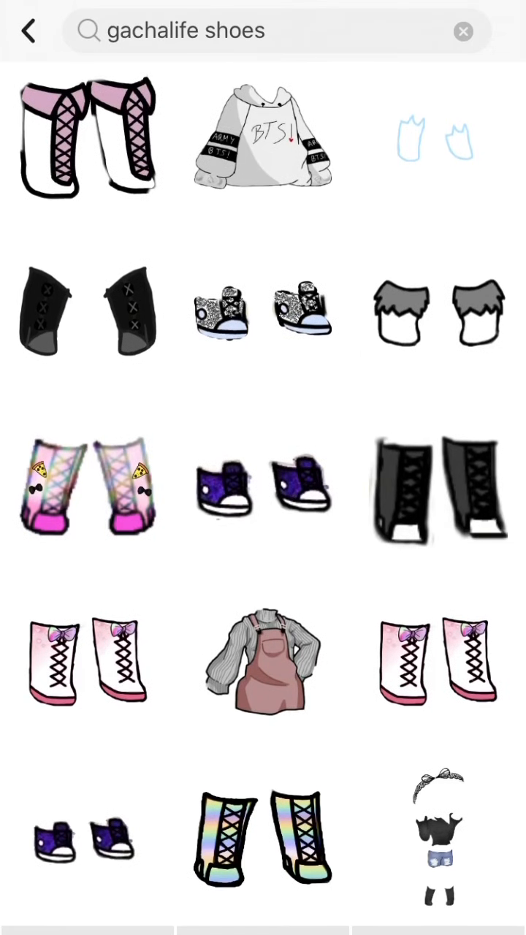
scroll(down, 3)
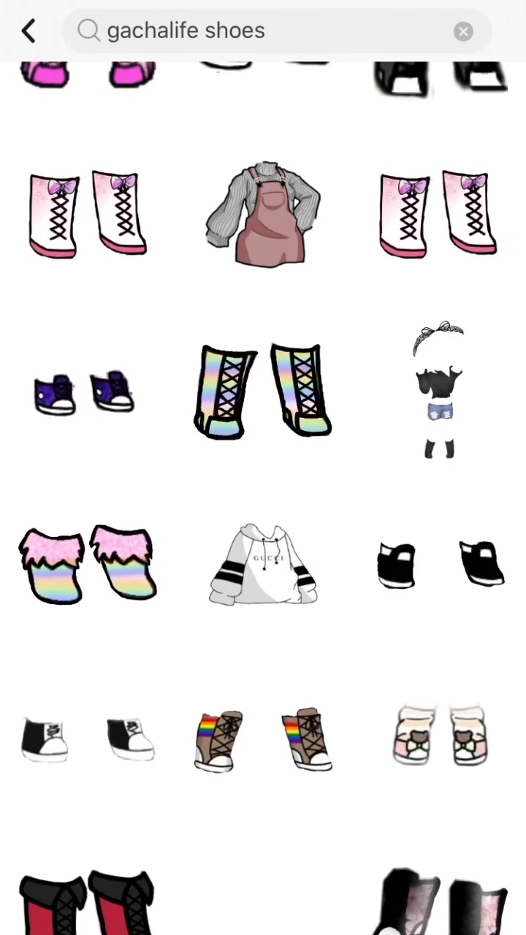
scroll(down, 3)
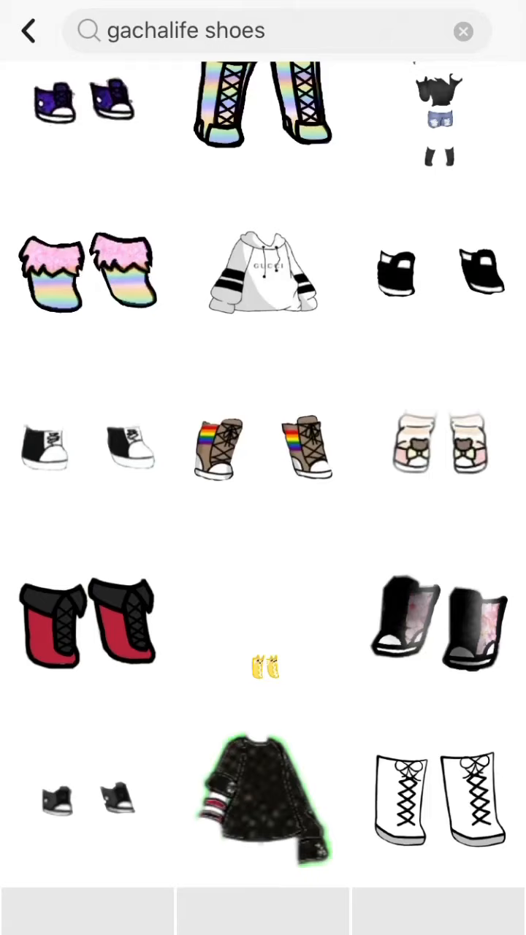
scroll(down, 3)
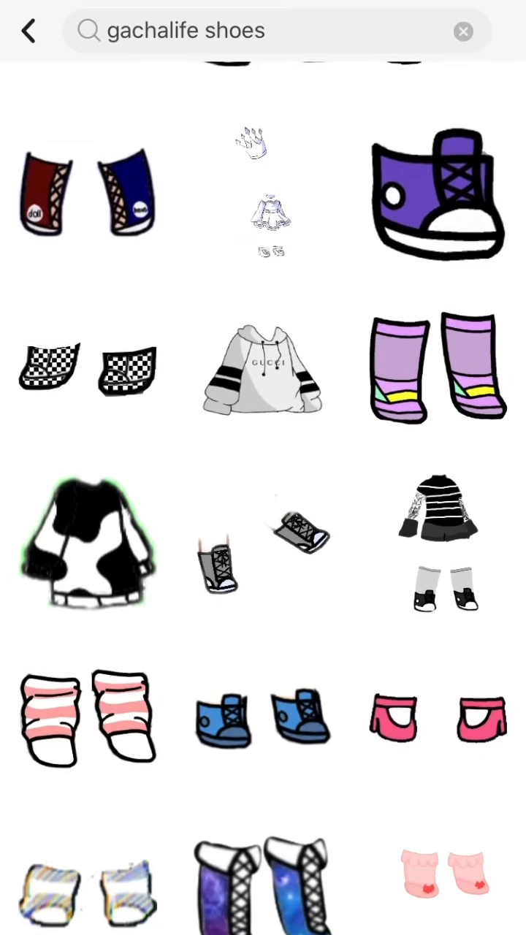
scroll(down, 3)
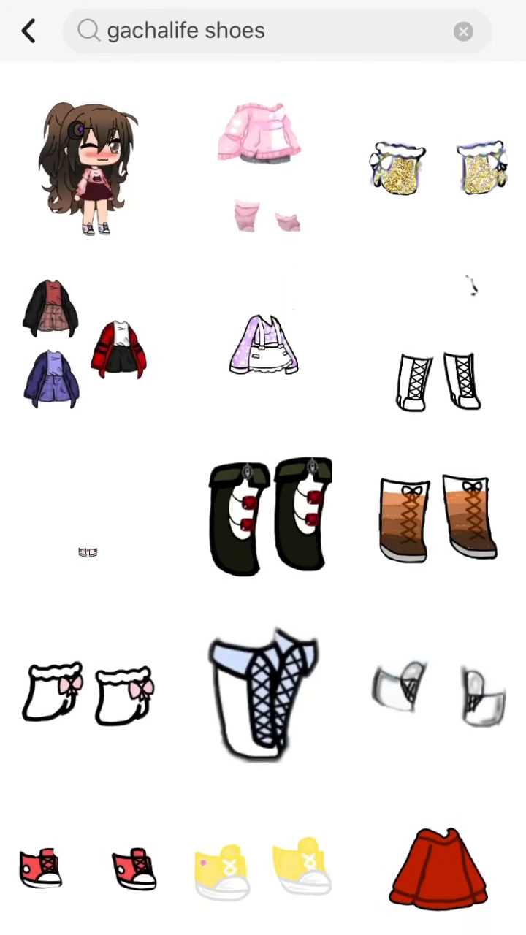
scroll(down, 3)
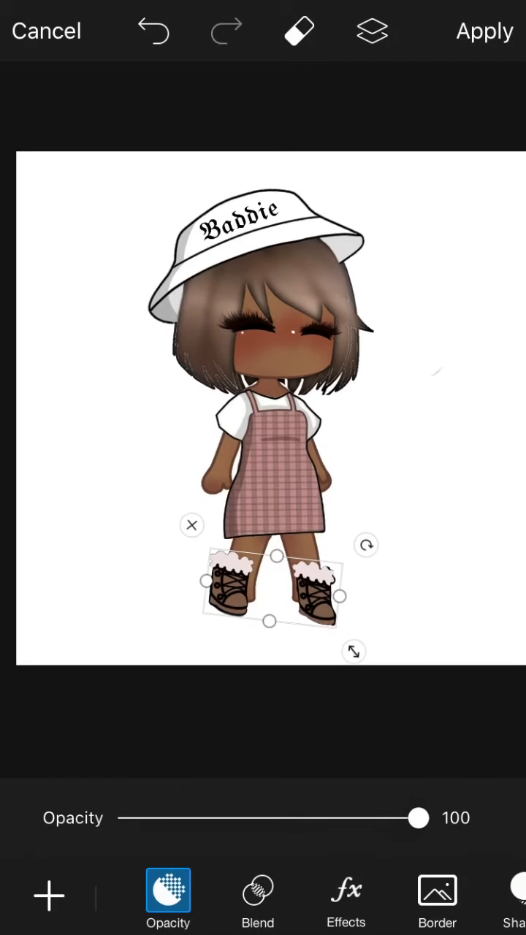
Position the boots on the girl's feet, undo one adjustment, restore opacity to 100 and reopen sticker search.
drag(418, 818, 386, 818)
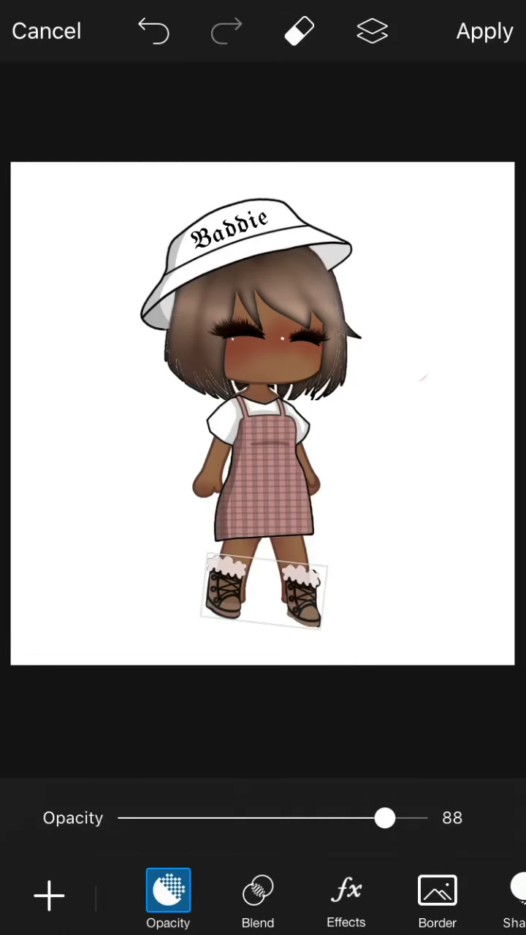
click(485, 30)
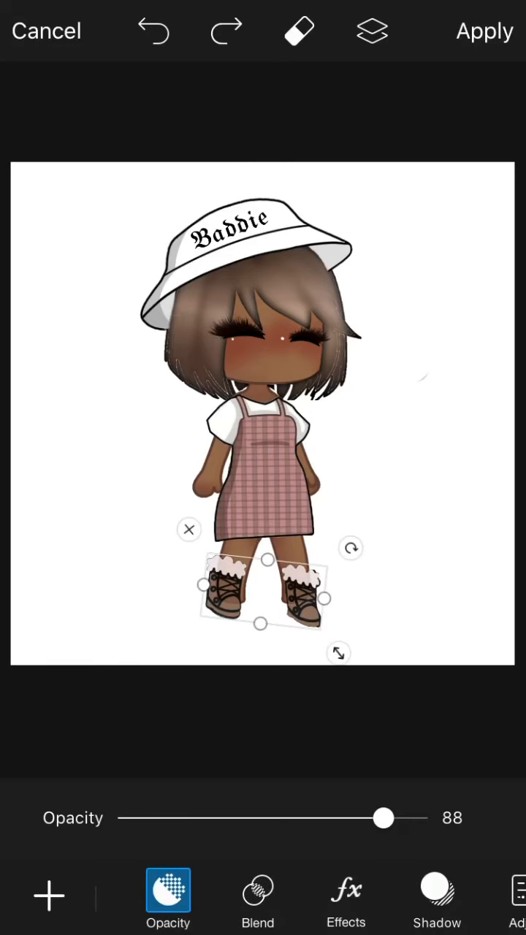
drag(386, 819, 418, 818)
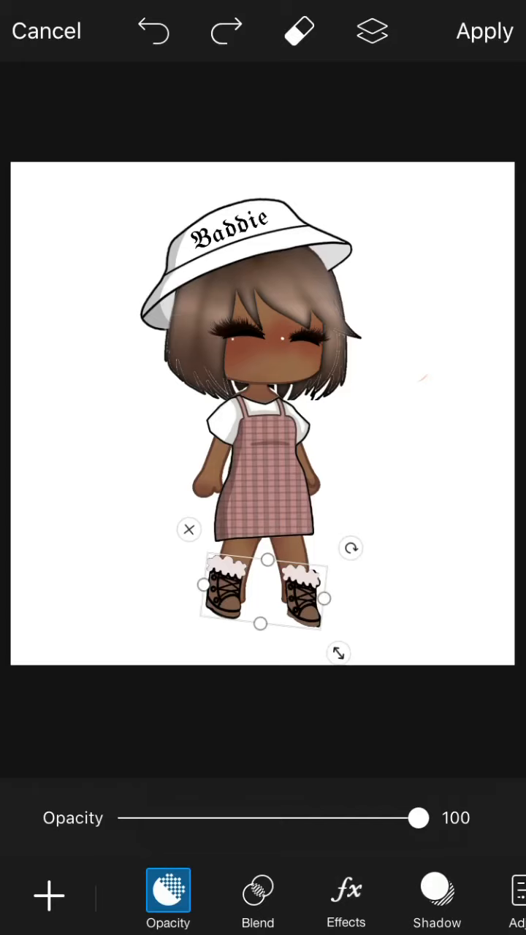
click(485, 31)
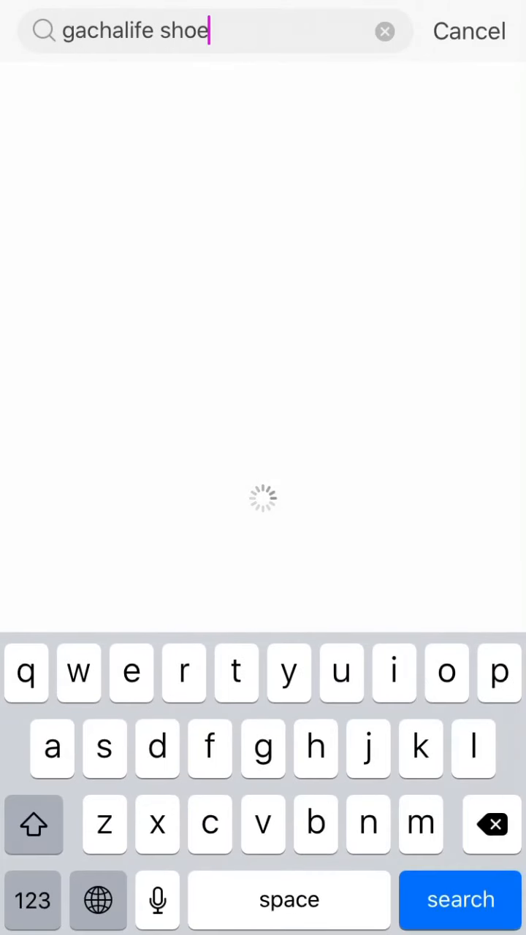
Shorten the shoe query, browse further gachalife suggestions, and place another small sticker above the chibi.
key(backspace)
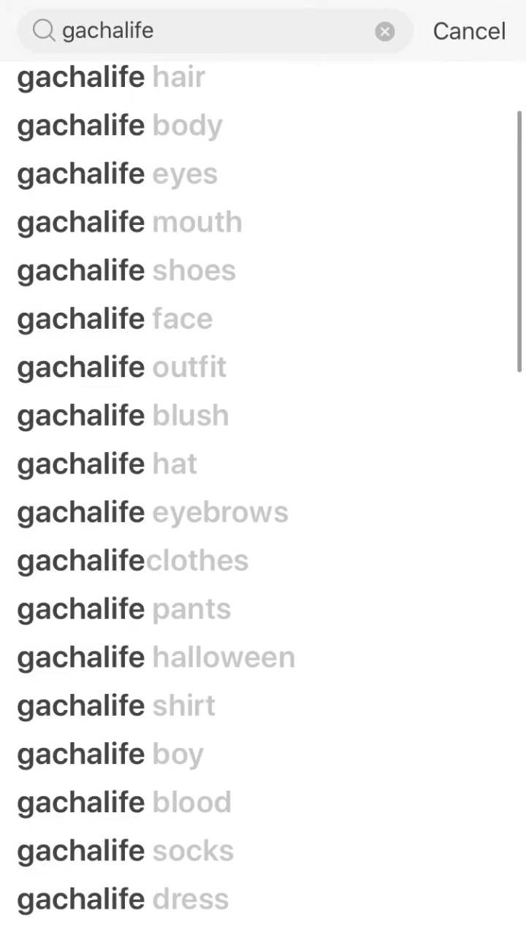
scroll(down, 3)
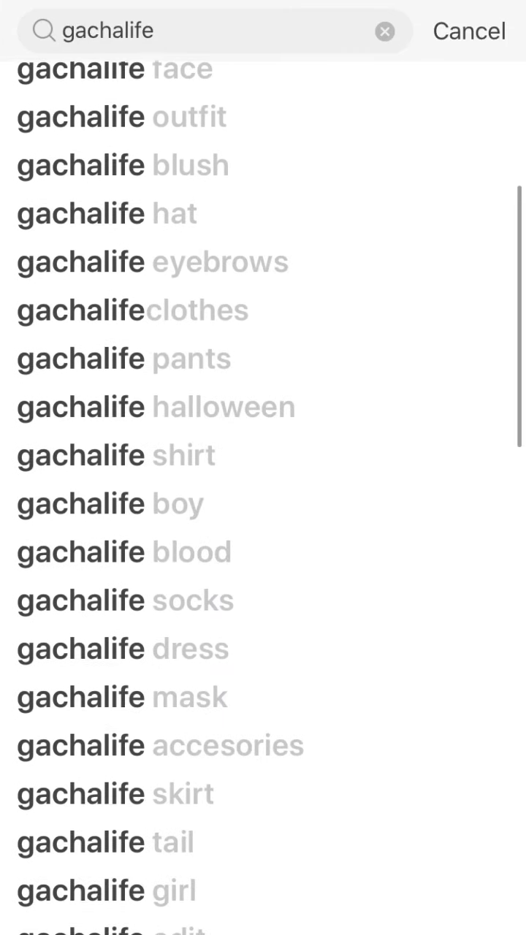
scroll(down, 3)
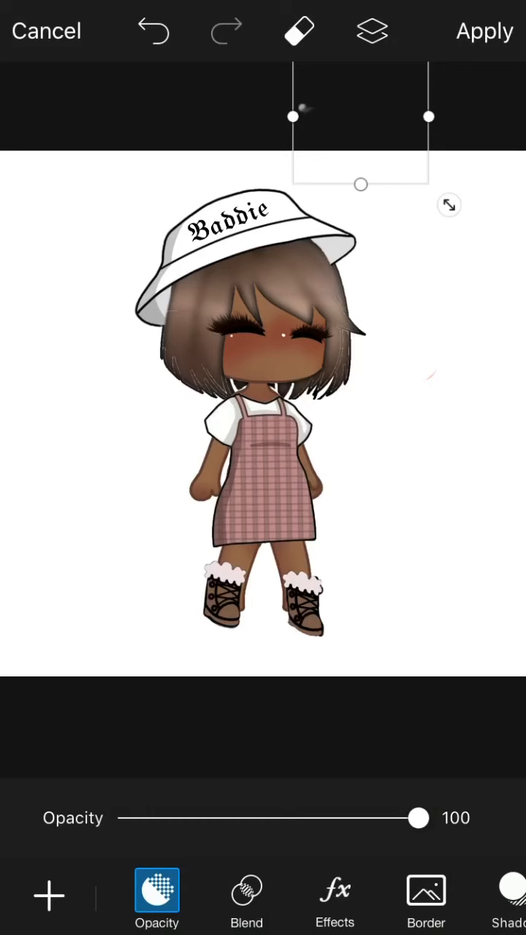
Try a sticker border, apply the sticker edits and confirm the white square-fit layout.
click(427, 899)
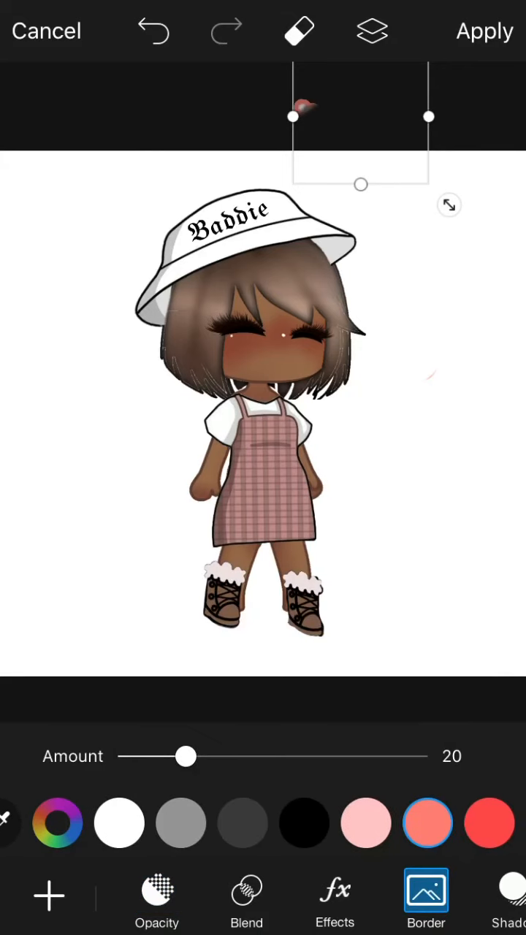
click(485, 31)
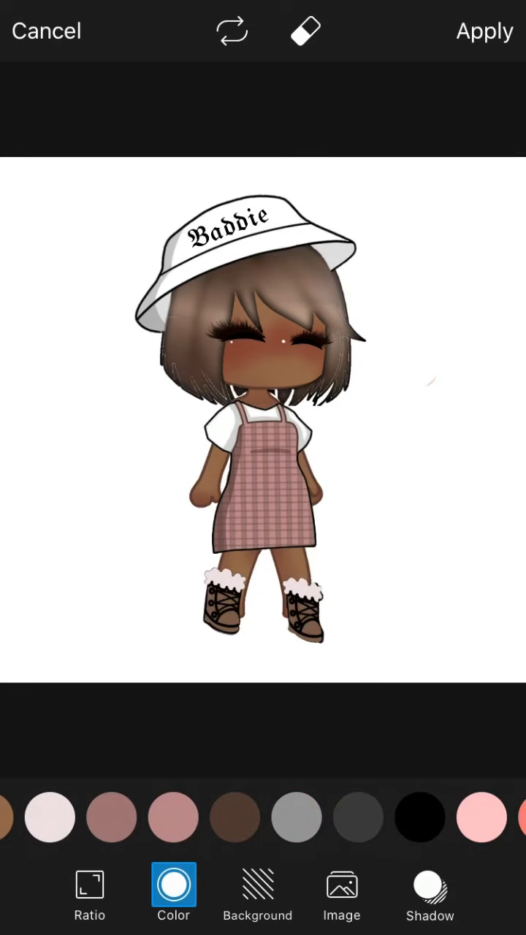
click(485, 30)
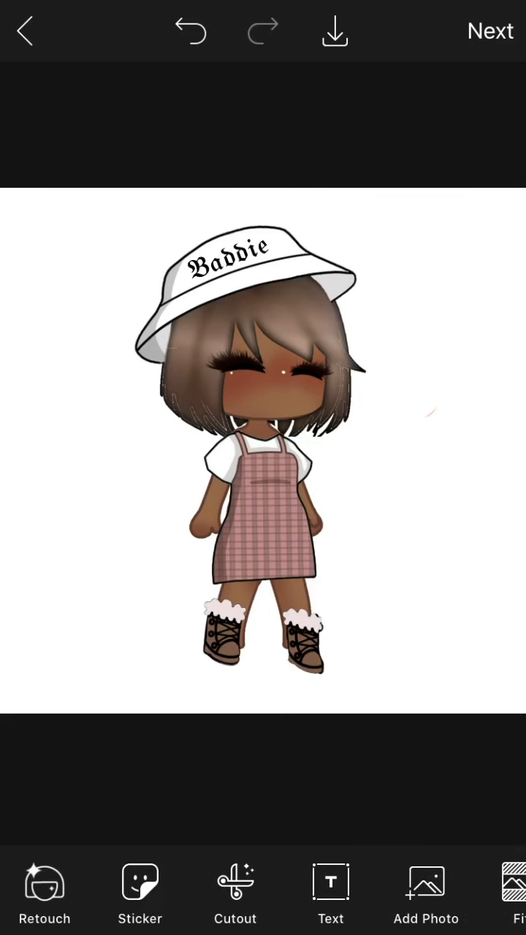
Add the caption 'In love with the Boy' and drag it toward the picture's right edge.
click(331, 883)
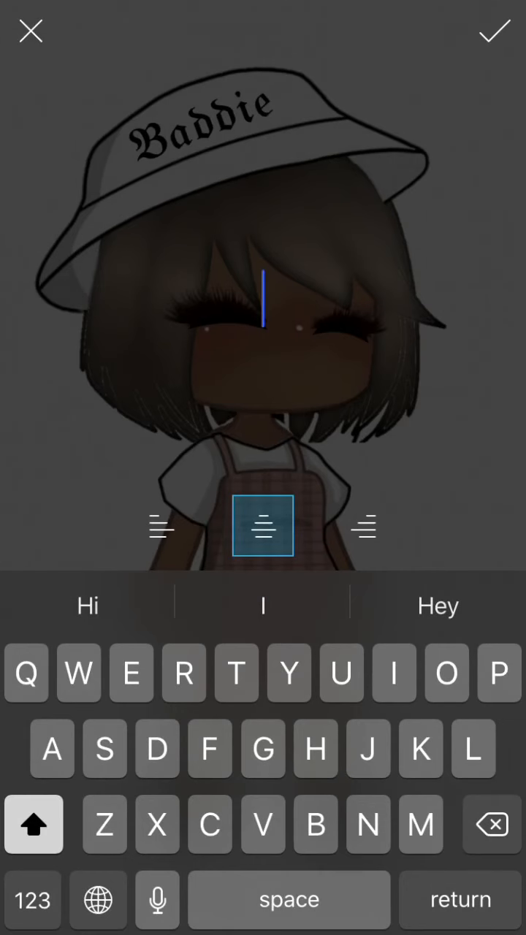
text(n)
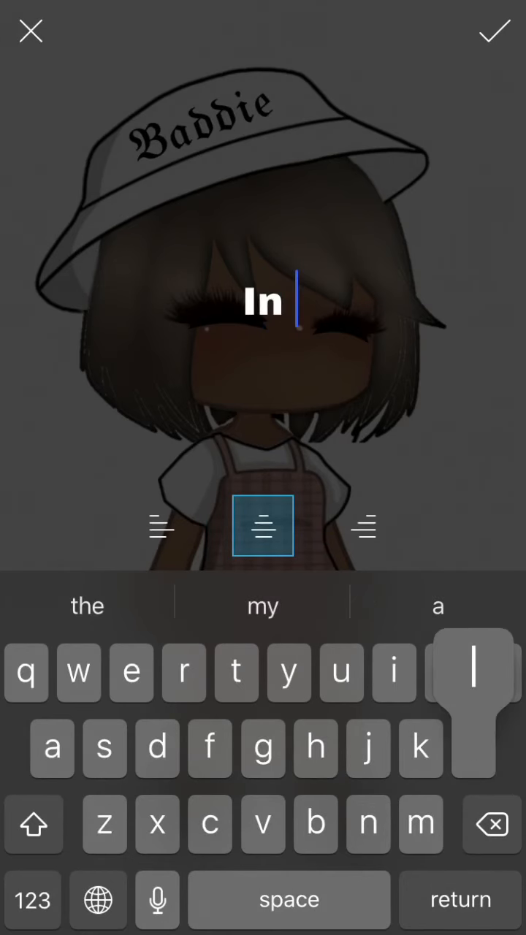
text(love)
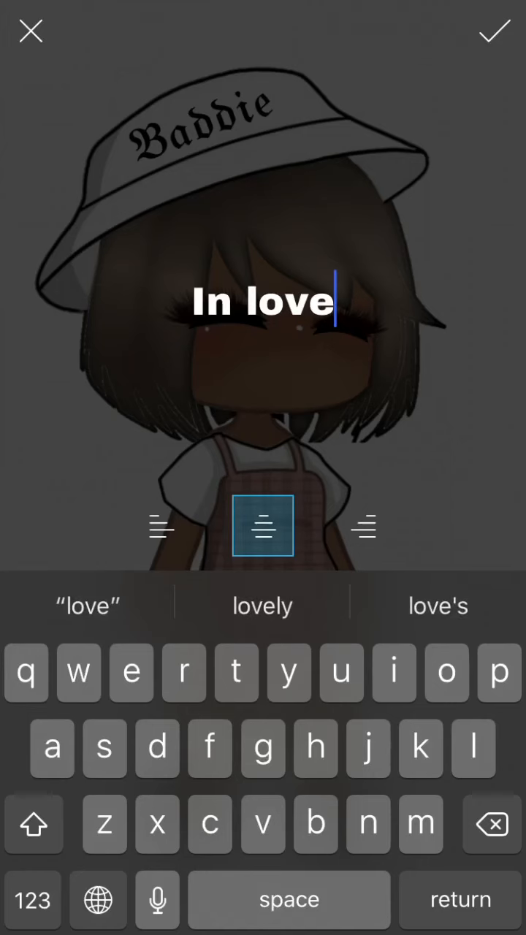
click(263, 605)
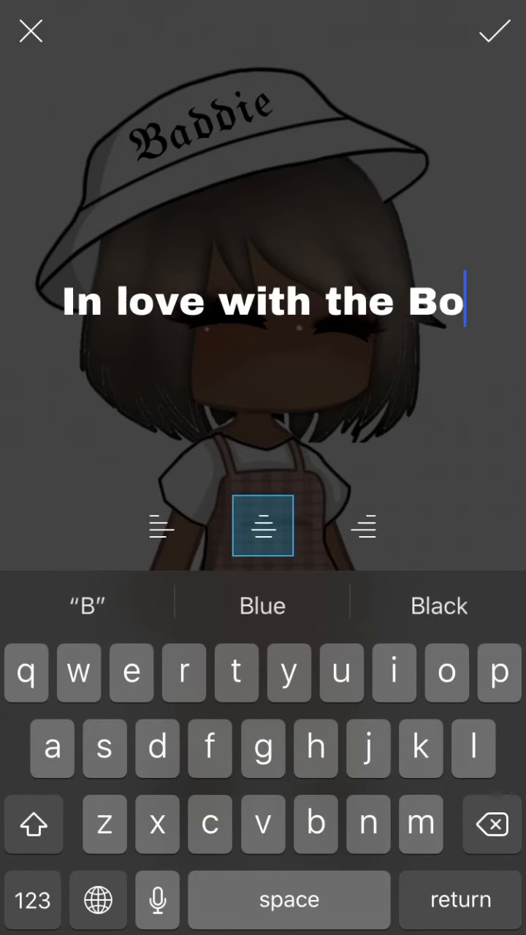
text(y)
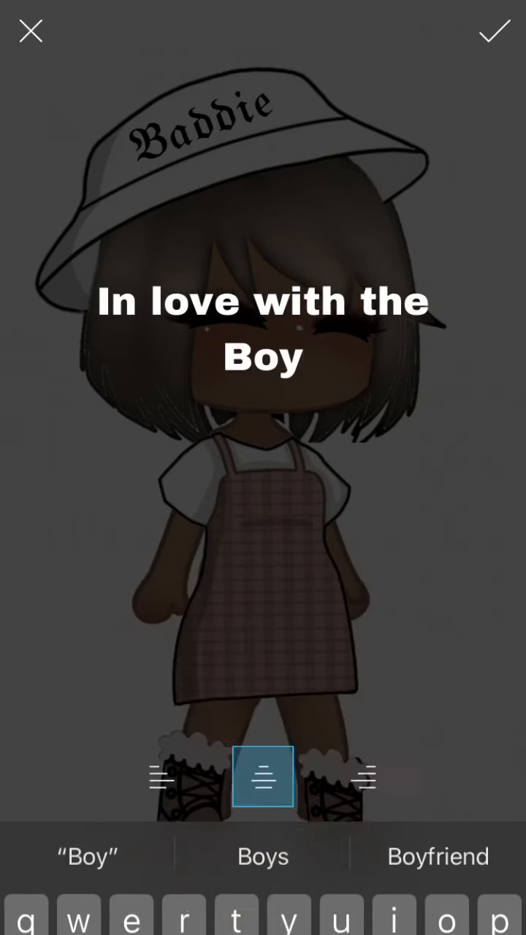
click(494, 31)
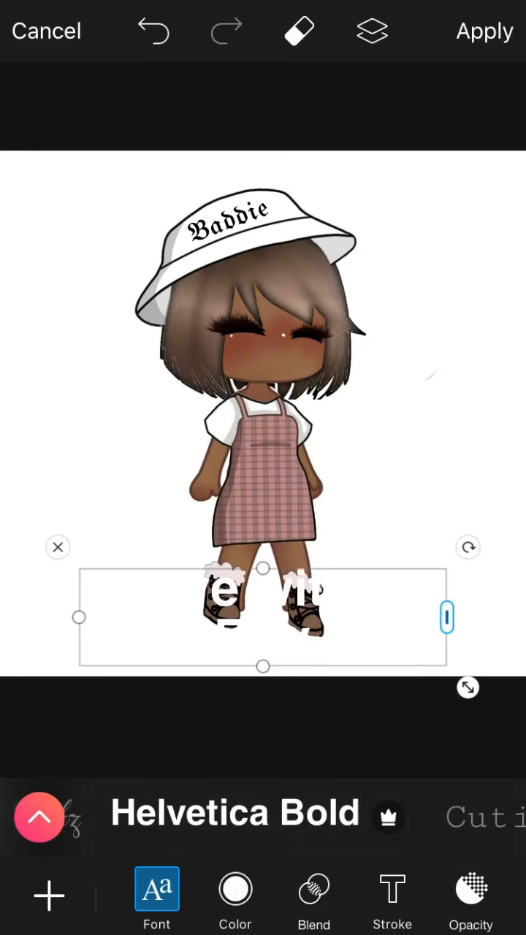
drag(263, 616, 263, 387)
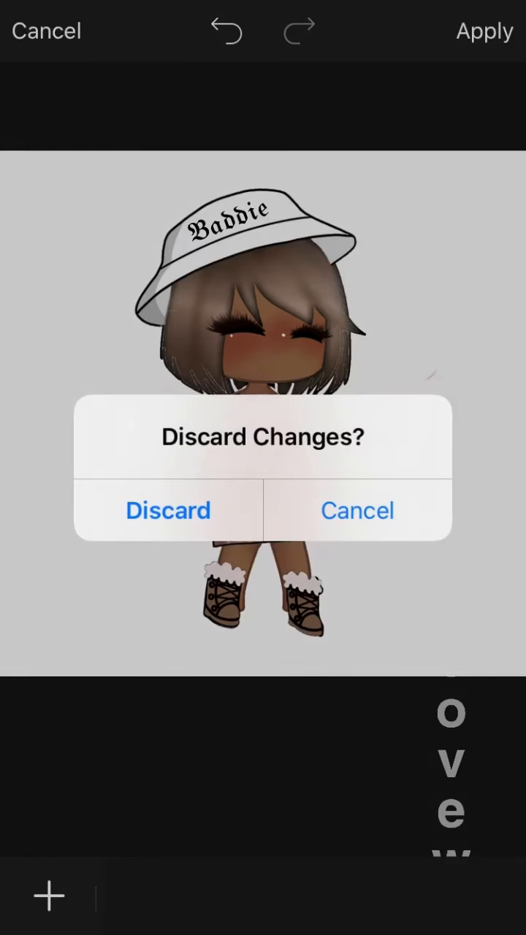
Discard the caption, preview FX film and grain effects without keeping one, and reach the Fit tool.
click(356, 510)
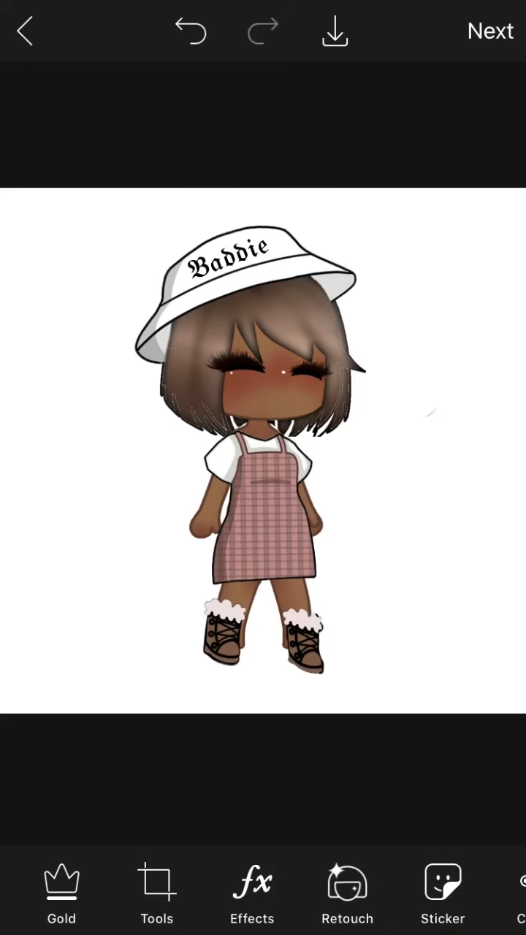
click(252, 884)
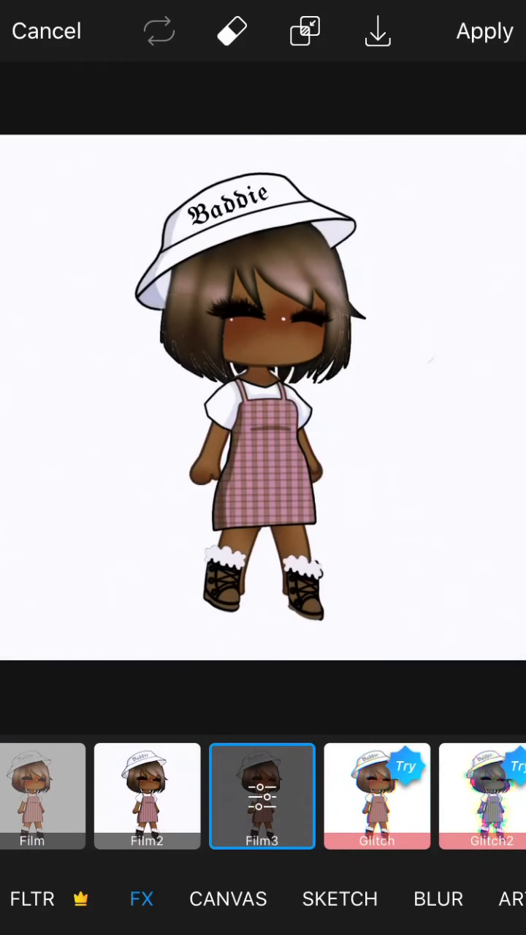
scroll(left, 3)
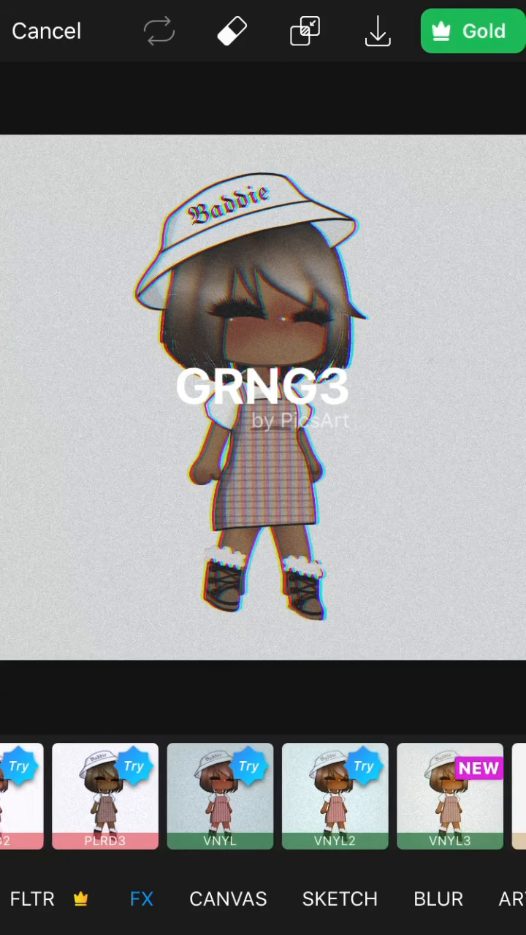
click(393, 795)
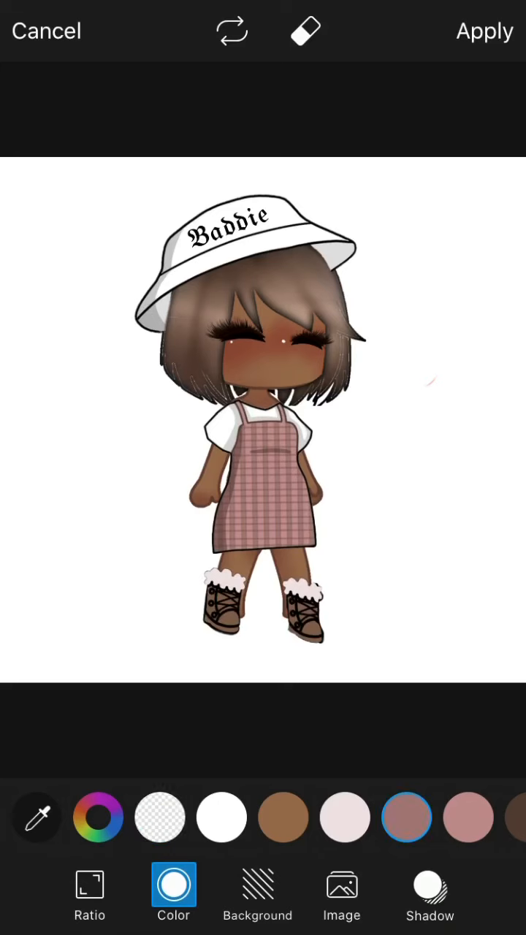
Browse the patterned backgrounds and scroll into the pattern store.
click(257, 895)
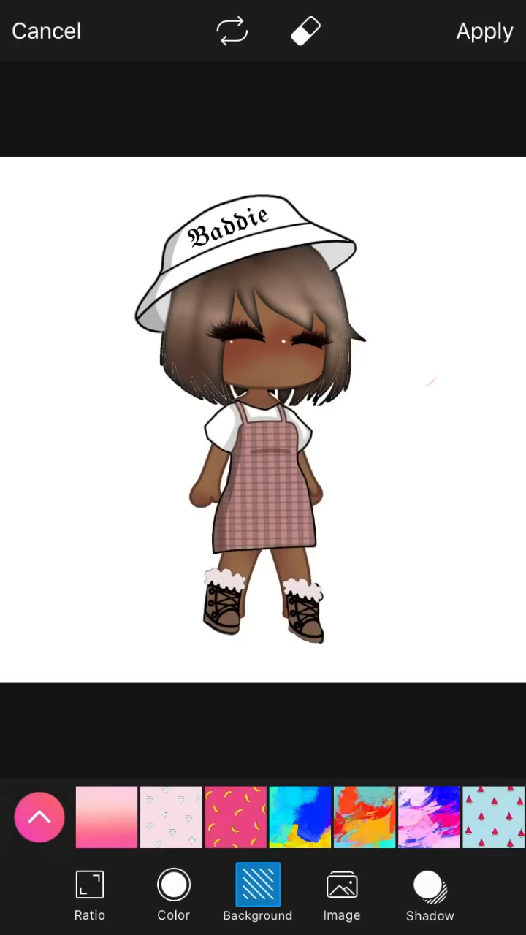
scroll(left, 3)
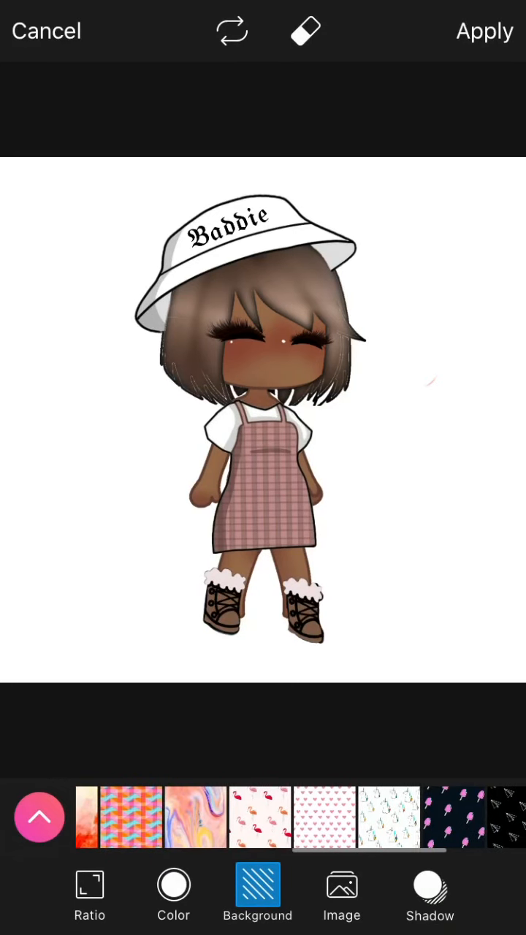
scroll(left, 3)
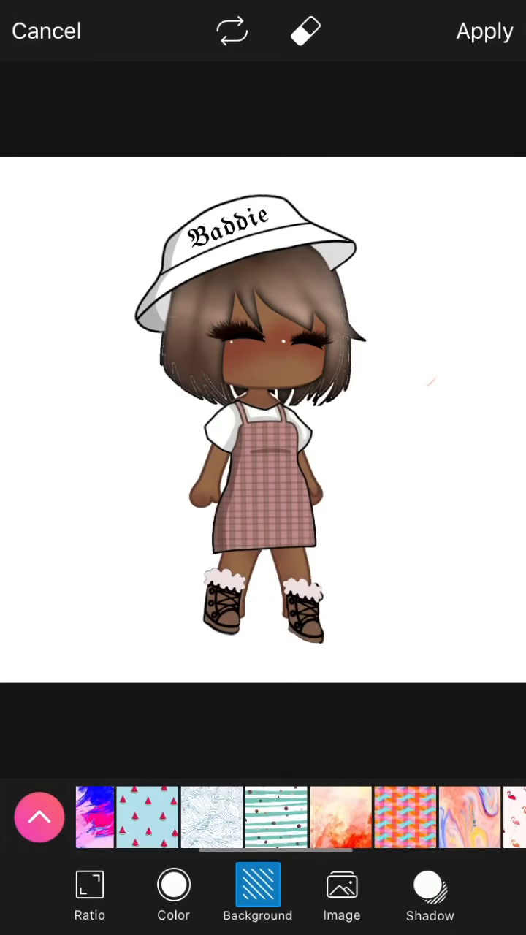
scroll(left, 3)
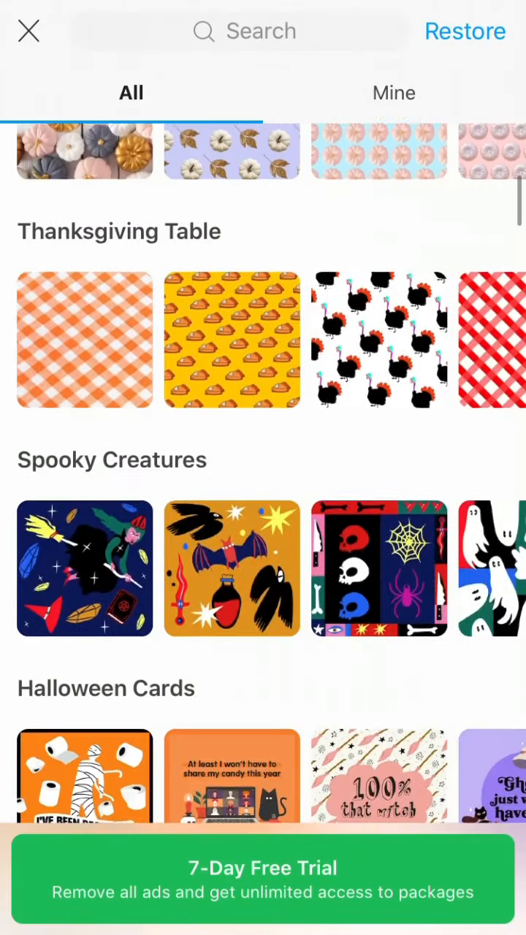
scroll(down, 3)
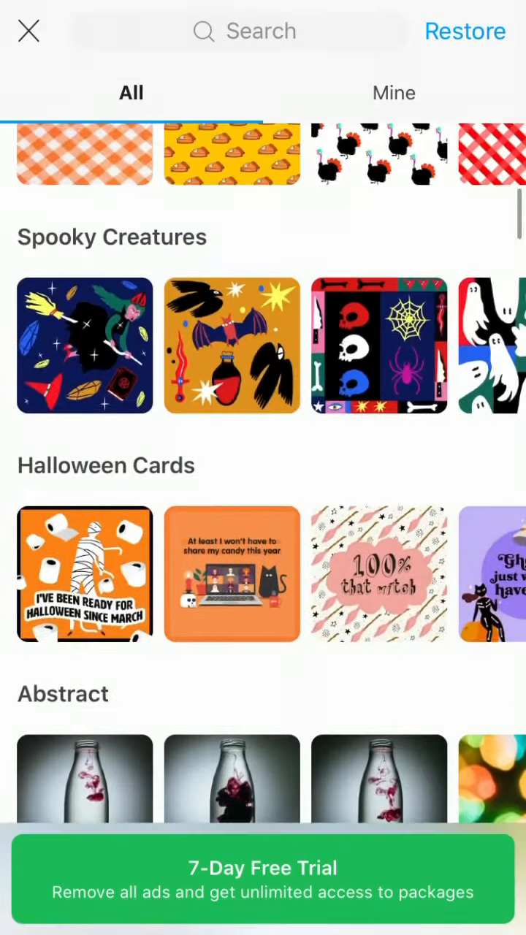
Search the background collection for 'gold' (after clearing a half-written 'brow') and scroll the results.
click(241, 32)
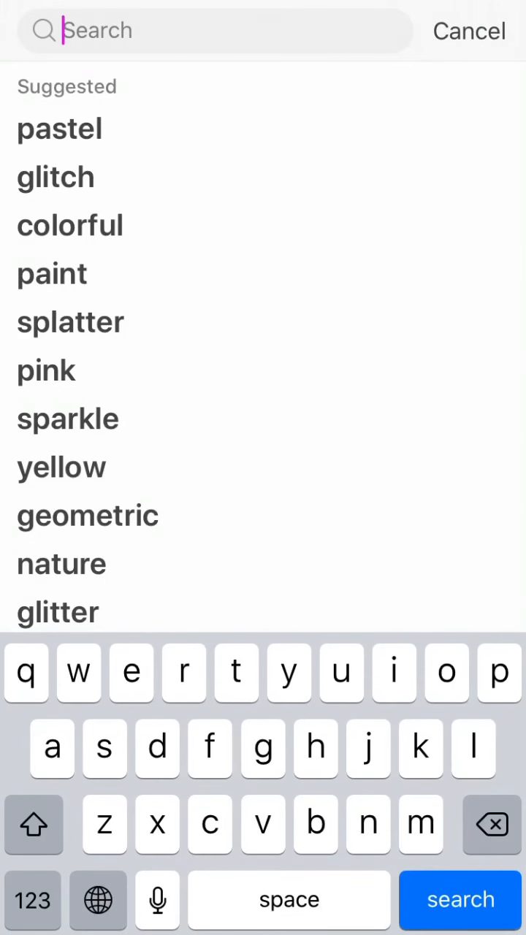
text(brow)
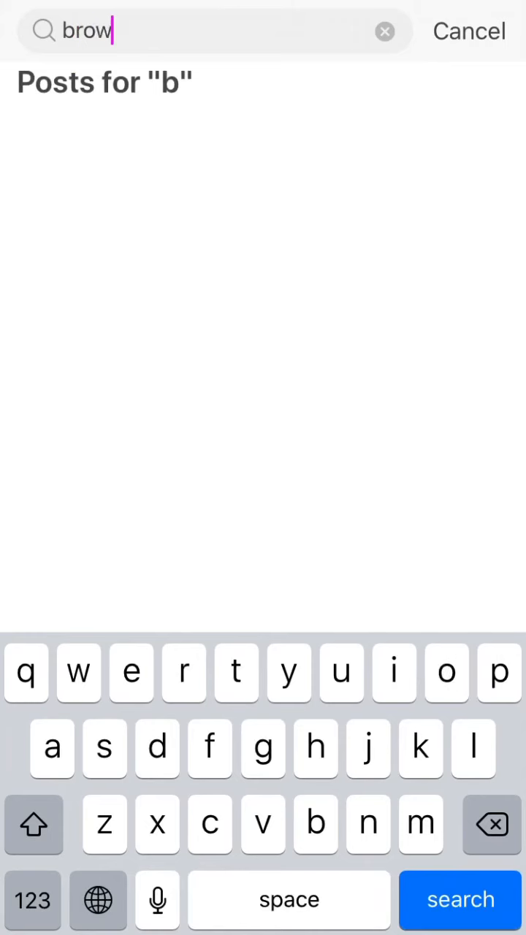
click(386, 32)
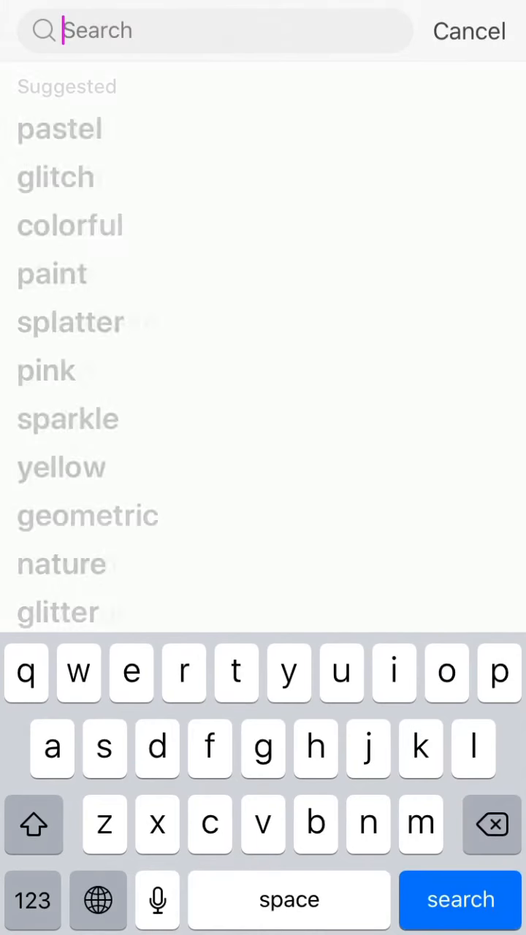
text(gold)
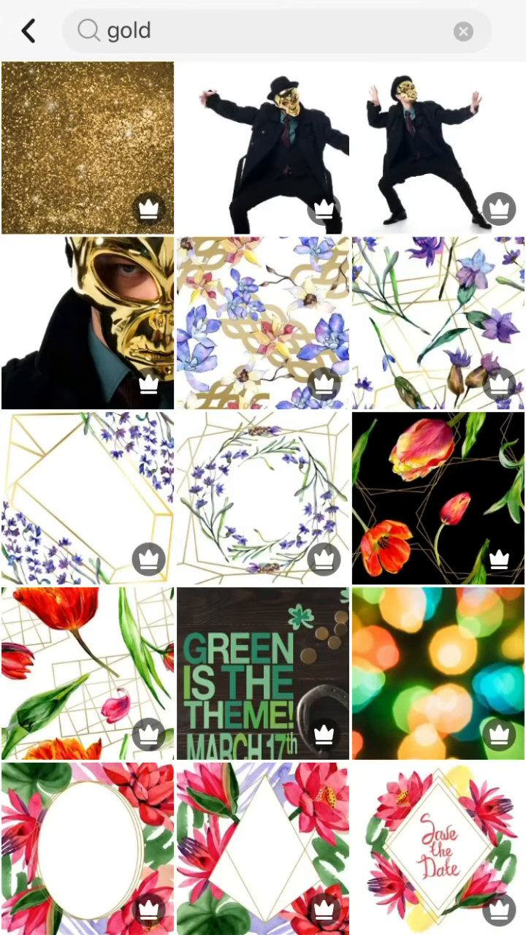
scroll(down, 3)
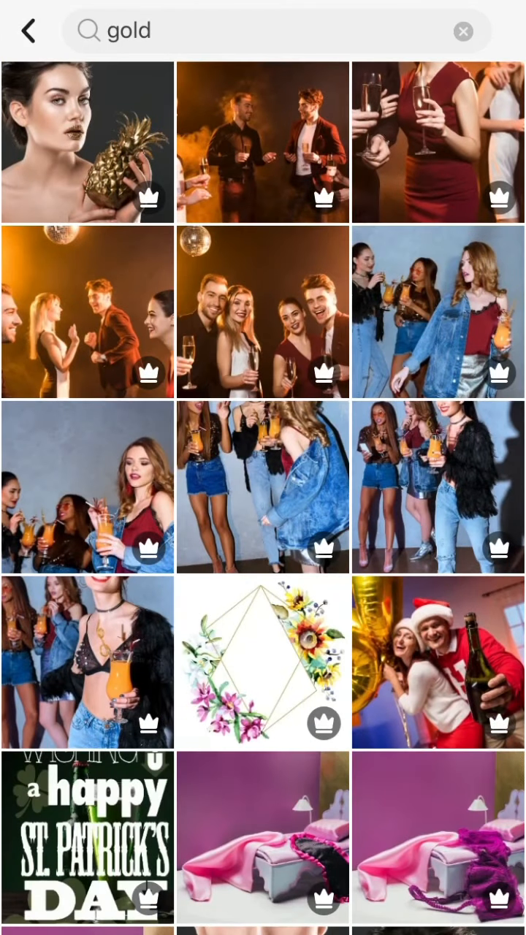
scroll(down, 3)
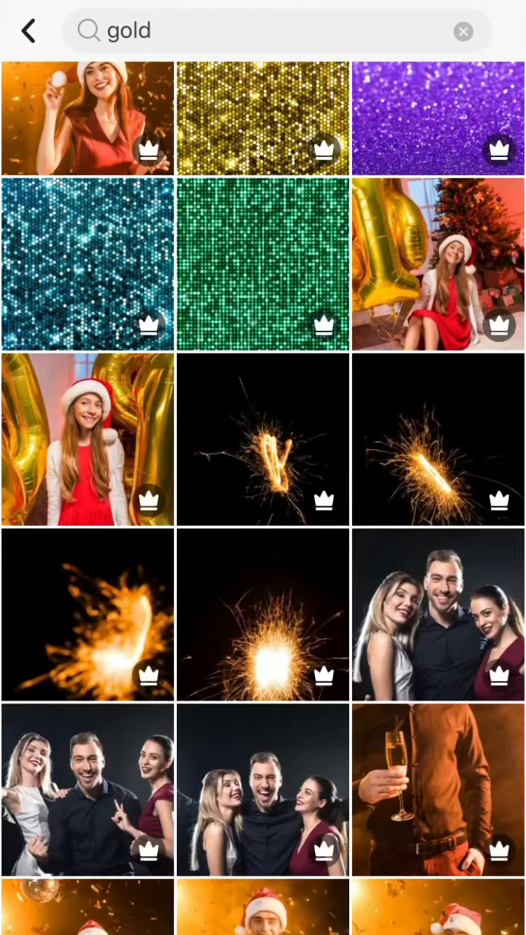
scroll(down, 3)
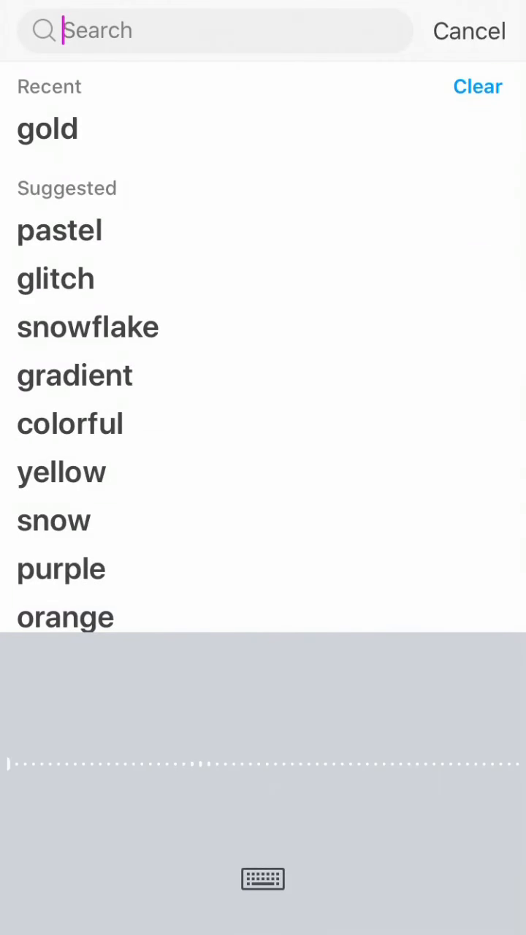
Search the image collection for cute and pink pictures and scroll the results without choosing one.
text(Lidl)
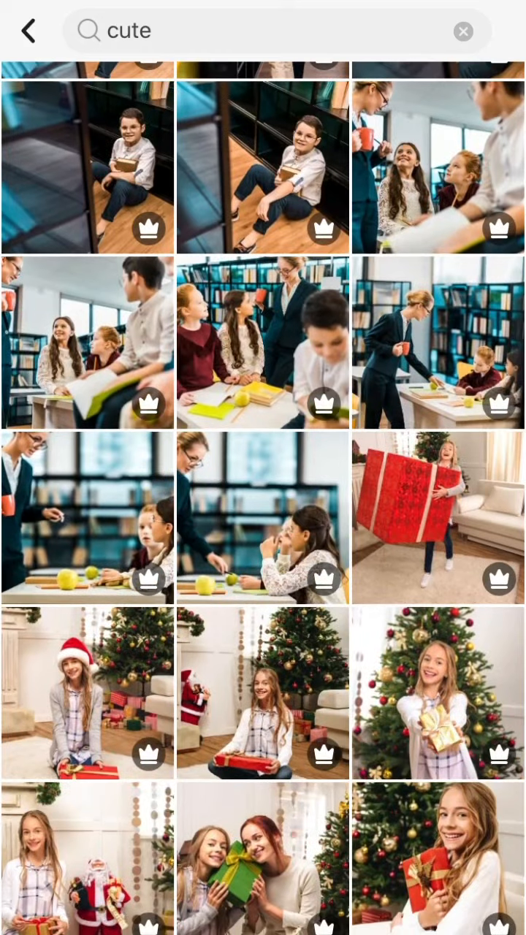
scroll(down, 3)
text(pink)
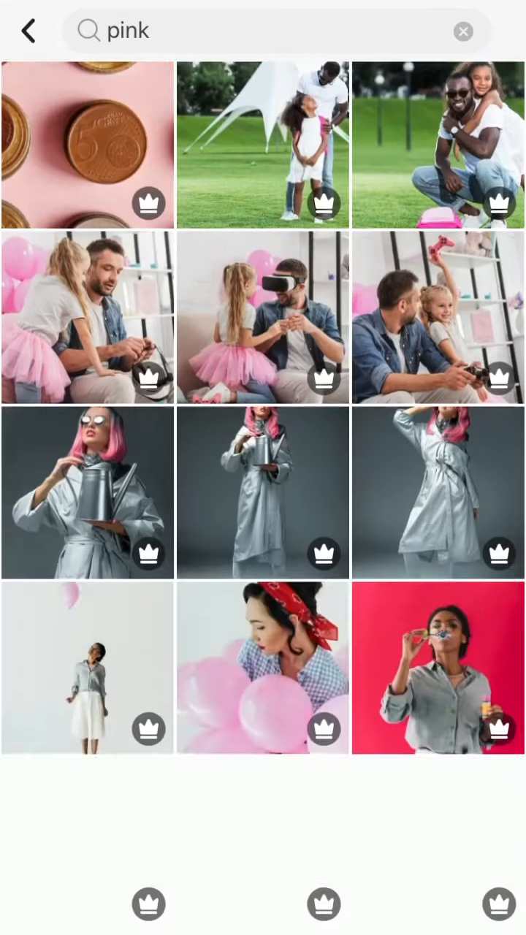
scroll(down, 3)
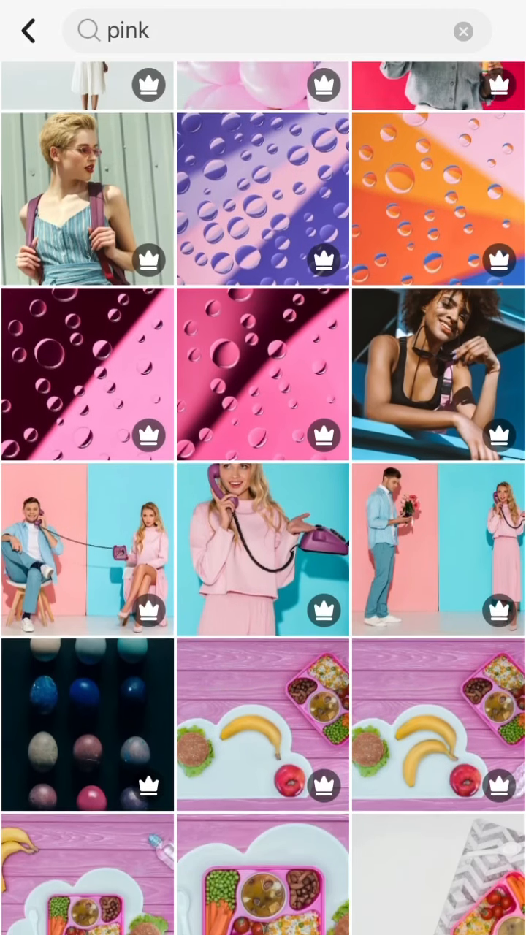
scroll(down, 3)
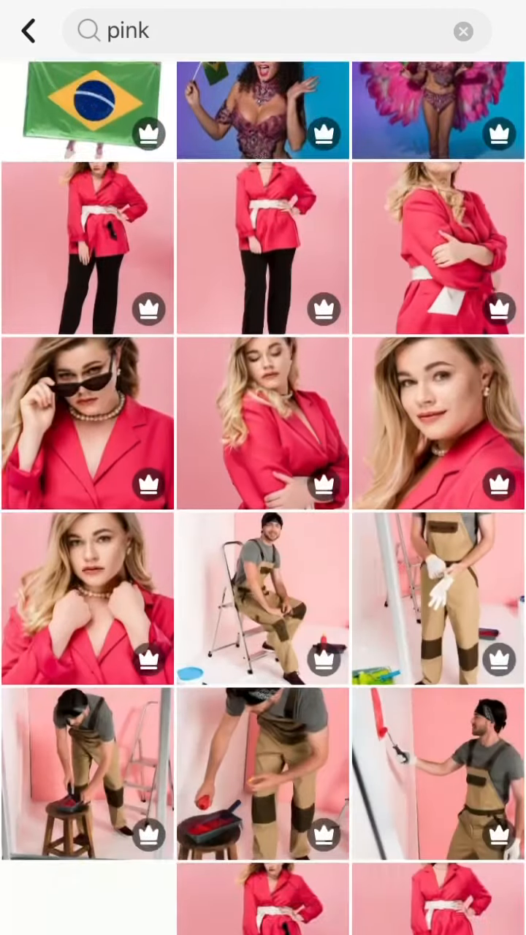
scroll(down, 3)
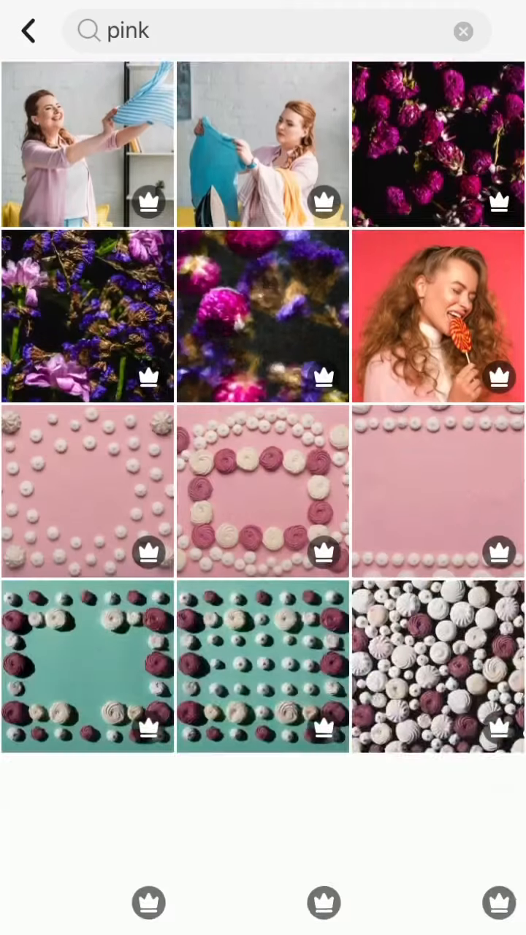
scroll(down, 3)
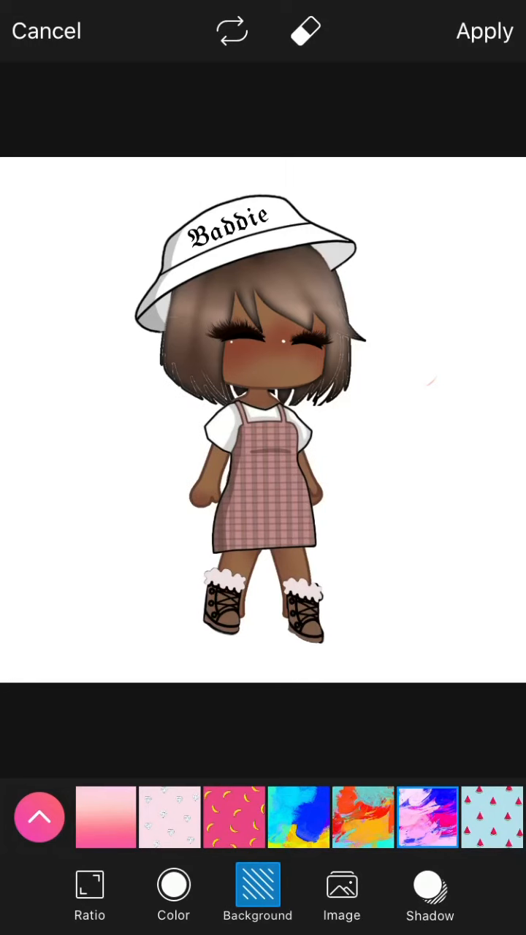
Look over the Image and Shadow backdrop choices, then close Fit with the background still plain white.
click(342, 894)
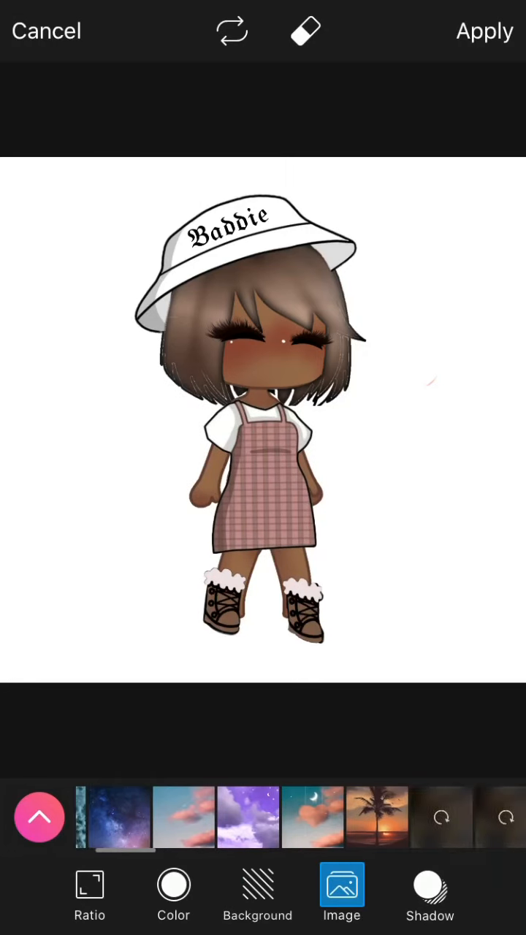
click(430, 894)
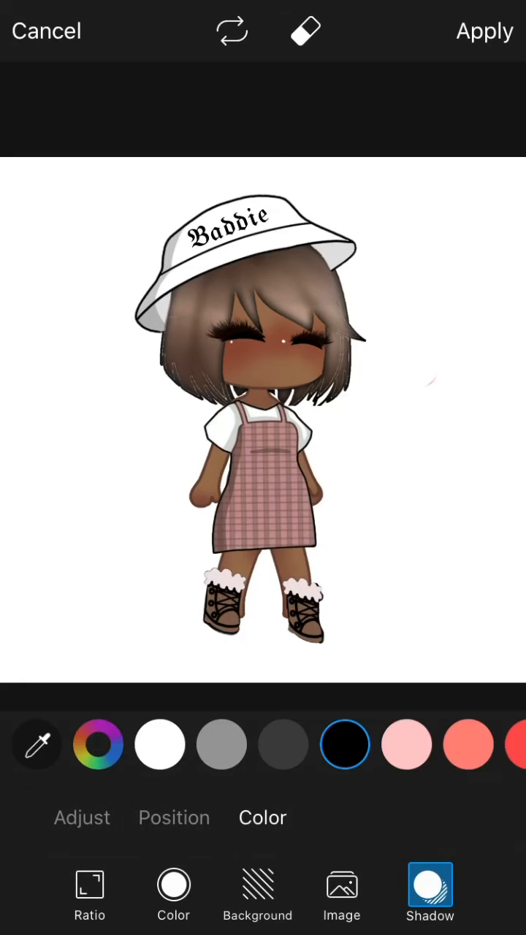
click(485, 30)
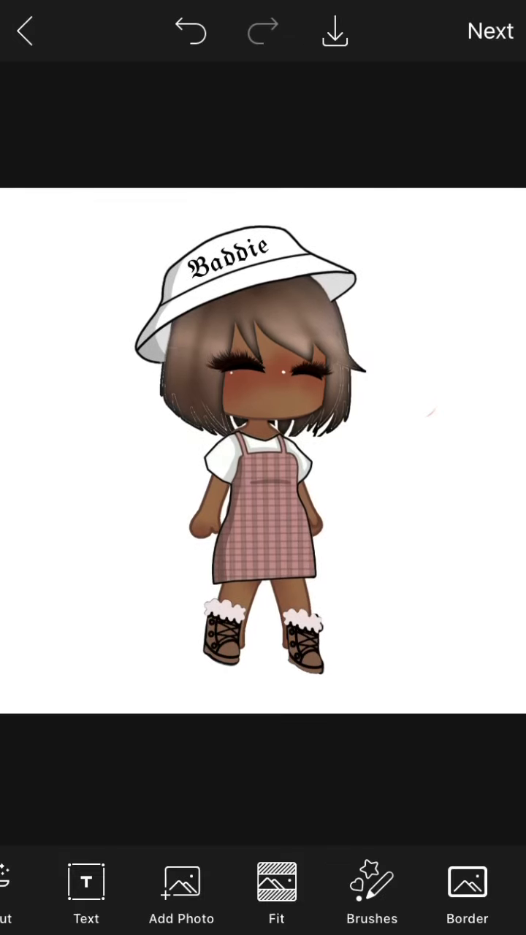